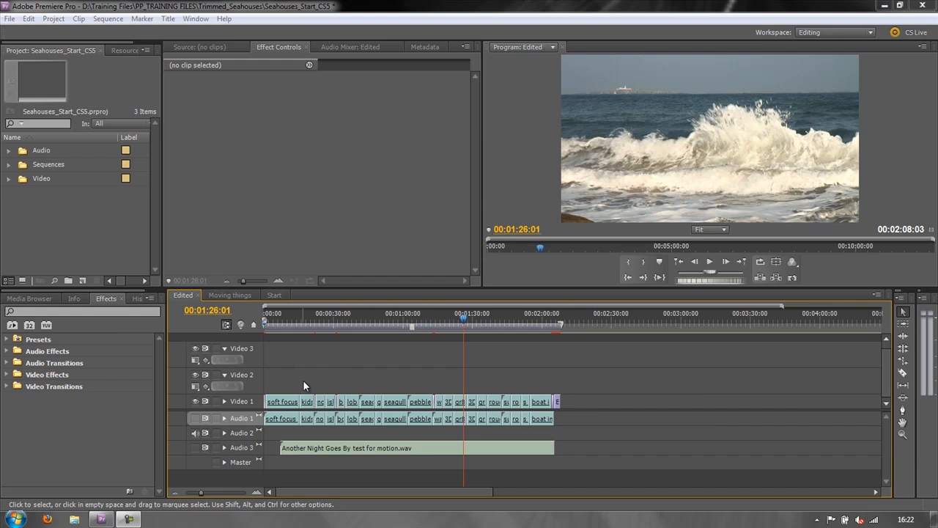
{"action": "mouse_move", "coordinate": [429, 408]}
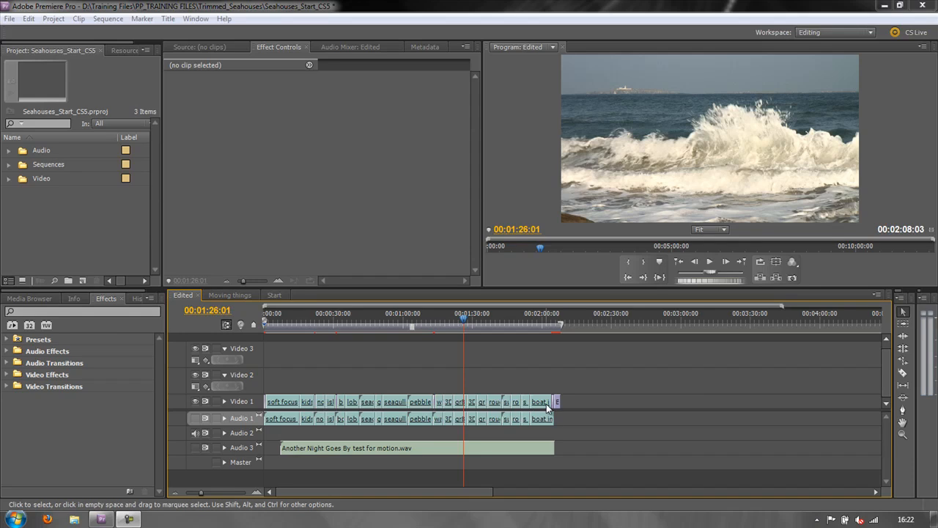
{"action": "mouse_move", "coordinate": [564, 427]}
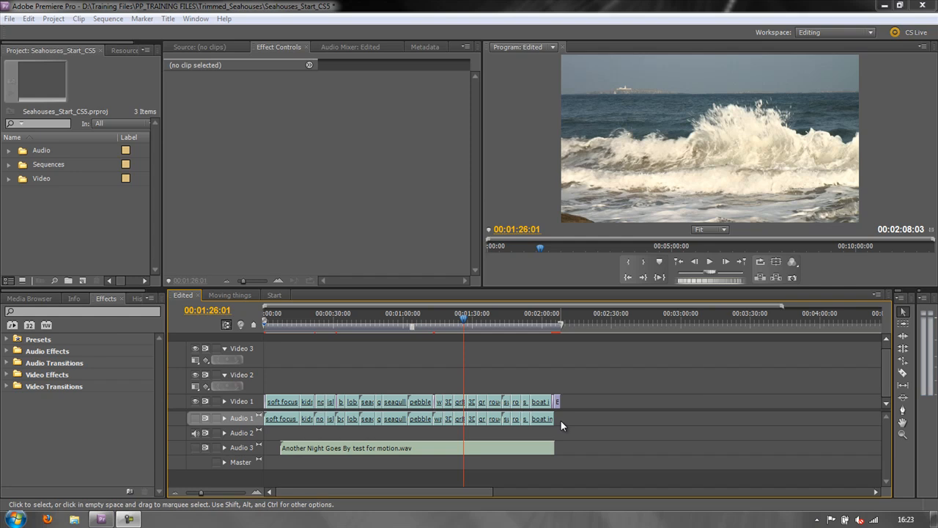
{"action": "mouse_move", "coordinate": [349, 423]}
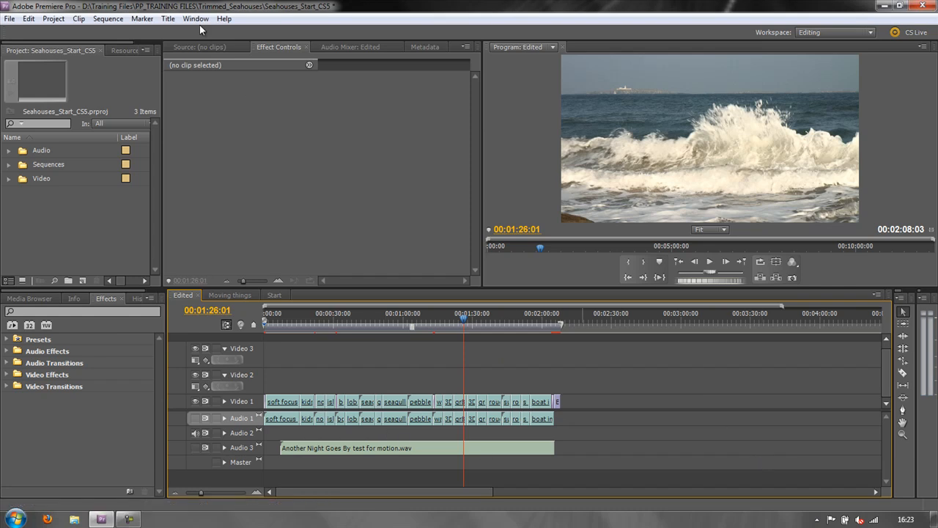
Step: Show a Reference Monitor with the YC Waveform of the current seascape frame
{"action": "left_click", "coordinate": [197, 18]}
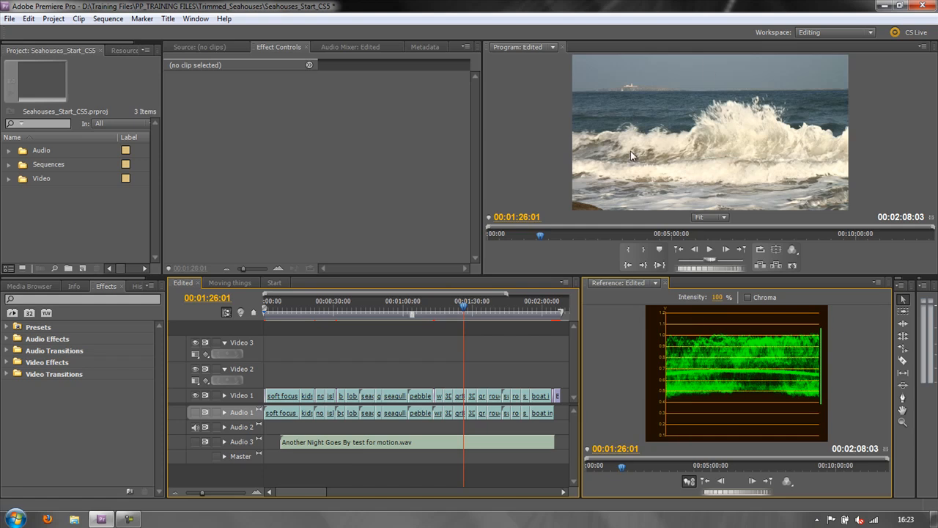
{"action": "mouse_move", "coordinate": [877, 390]}
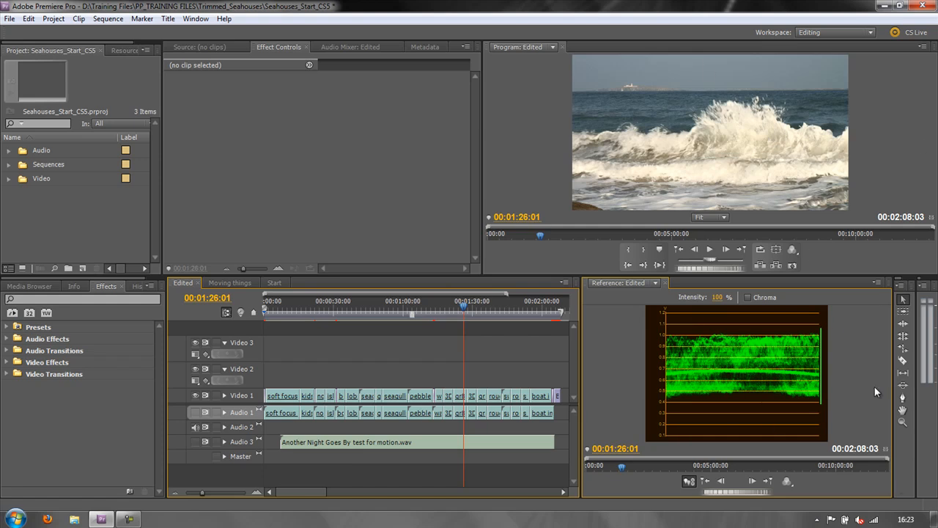
{"action": "mouse_move", "coordinate": [775, 422]}
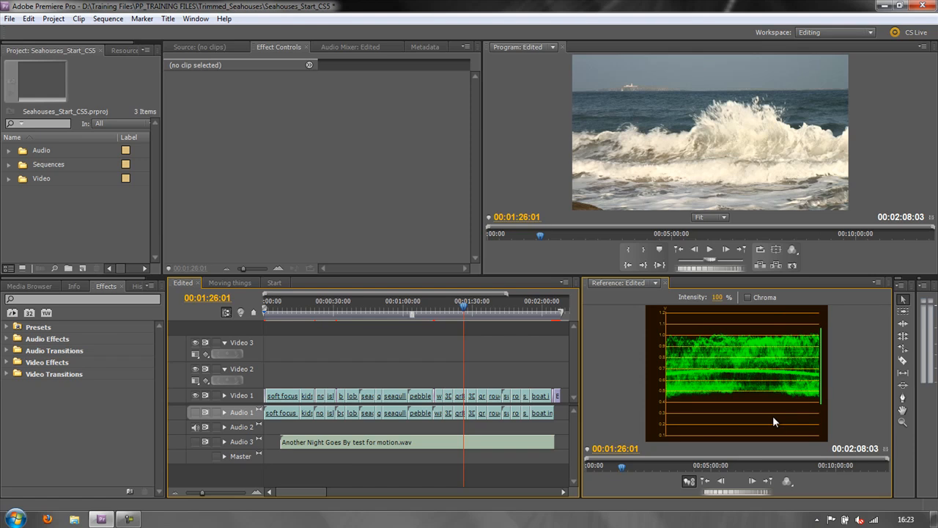
{"action": "mouse_move", "coordinate": [768, 396]}
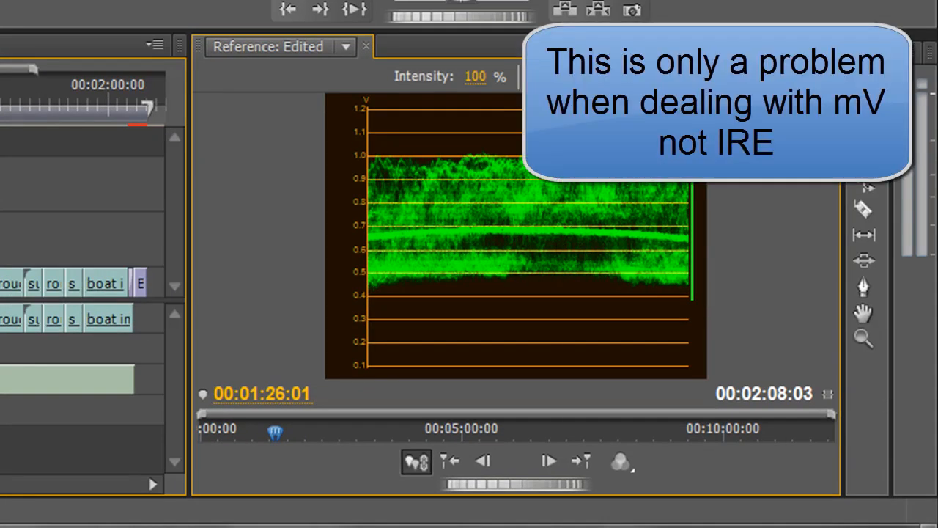
{"action": "mouse_move", "coordinate": [367, 129]}
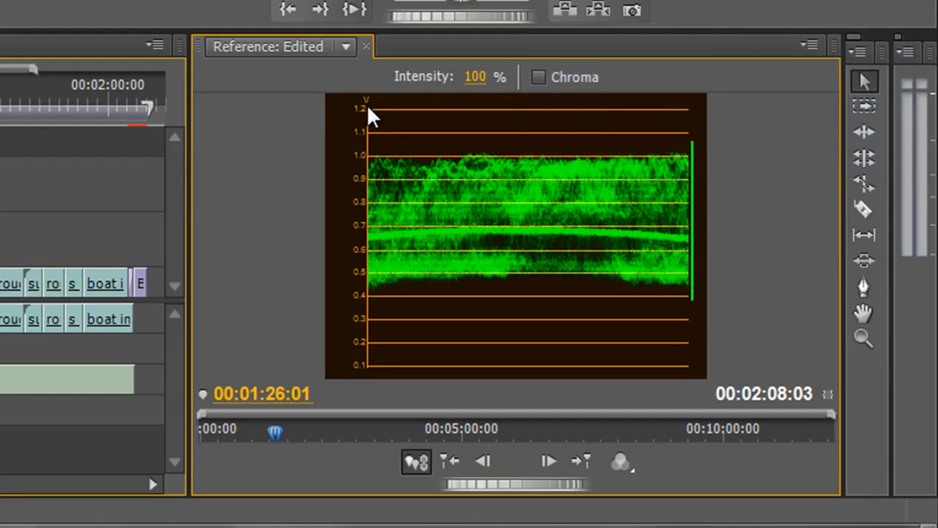
{"action": "mouse_move", "coordinate": [367, 370]}
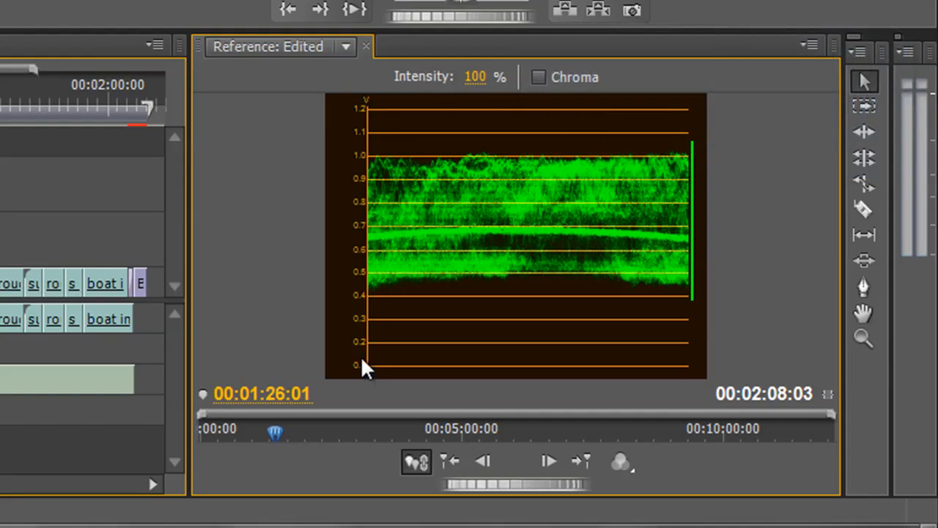
{"action": "mouse_move", "coordinate": [369, 120]}
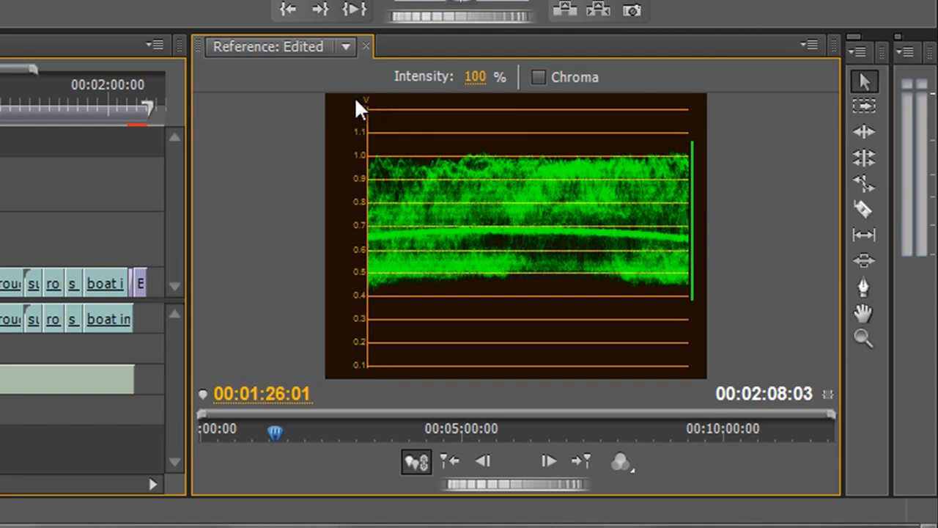
{"action": "mouse_move", "coordinate": [389, 123]}
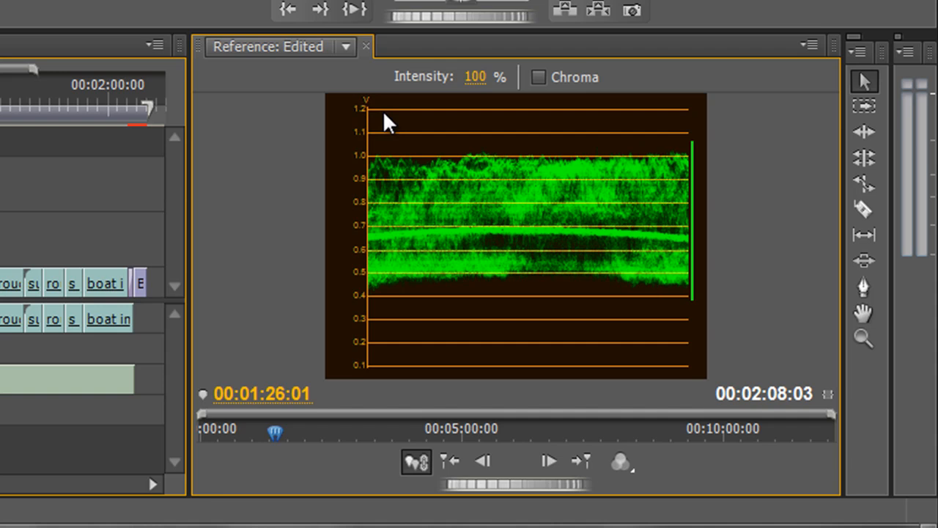
{"action": "mouse_move", "coordinate": [374, 376]}
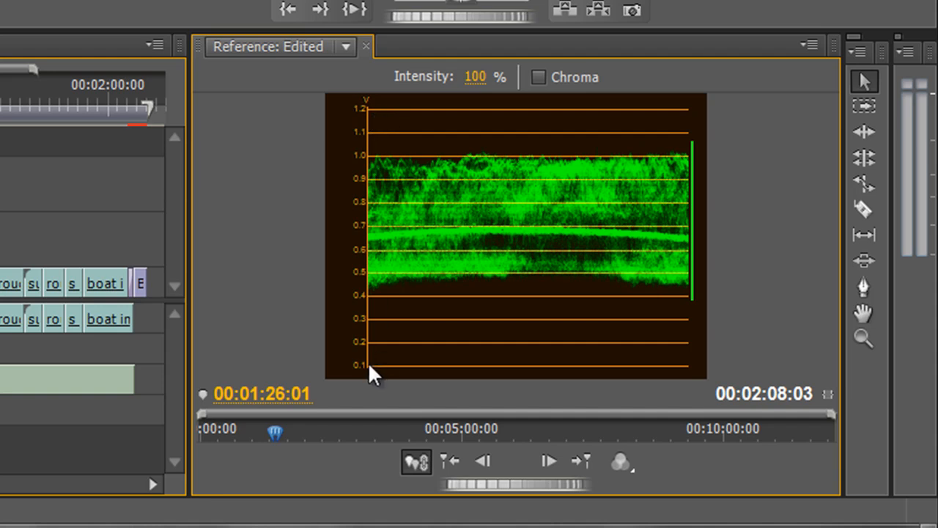
{"action": "mouse_move", "coordinate": [370, 121]}
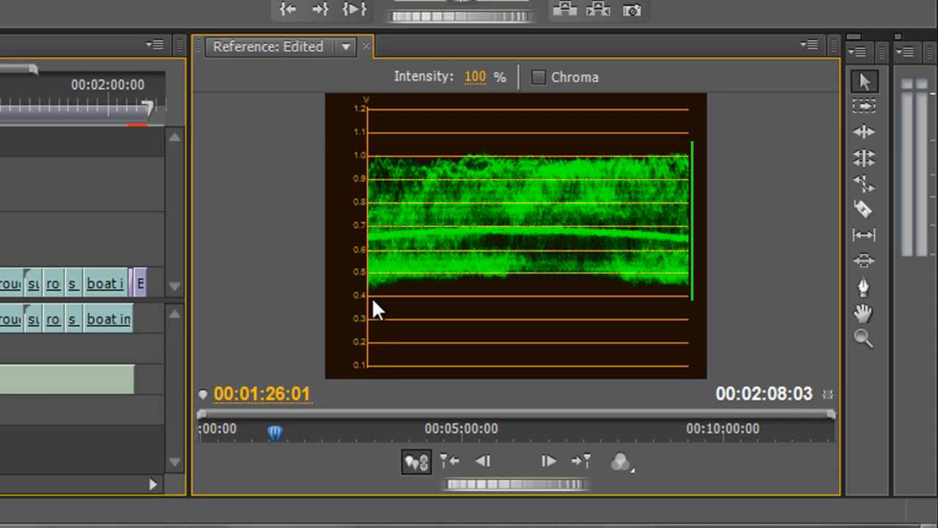
{"action": "mouse_move", "coordinate": [368, 117]}
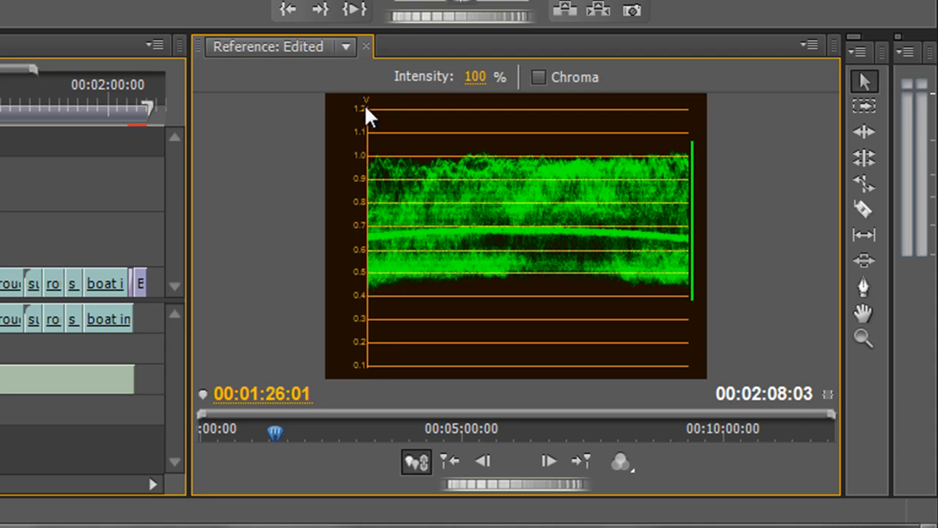
{"action": "mouse_move", "coordinate": [384, 129]}
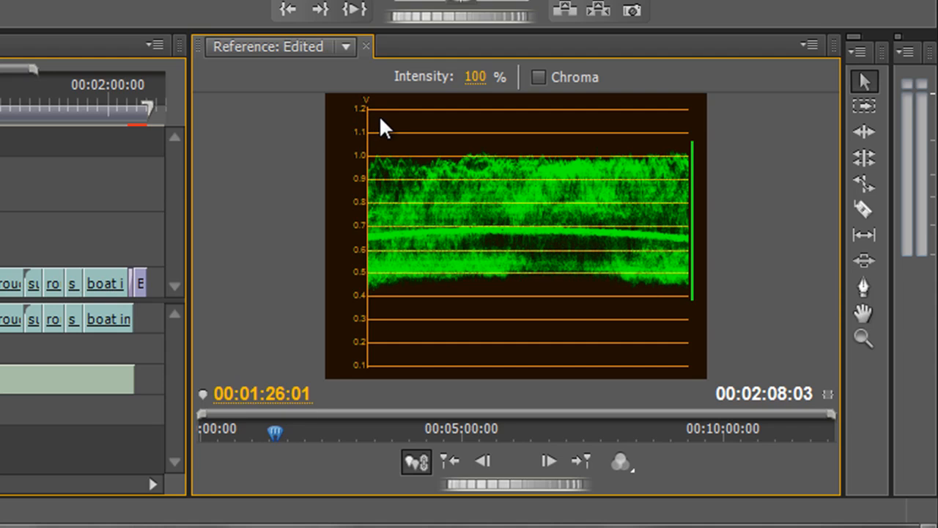
{"action": "mouse_move", "coordinate": [380, 204]}
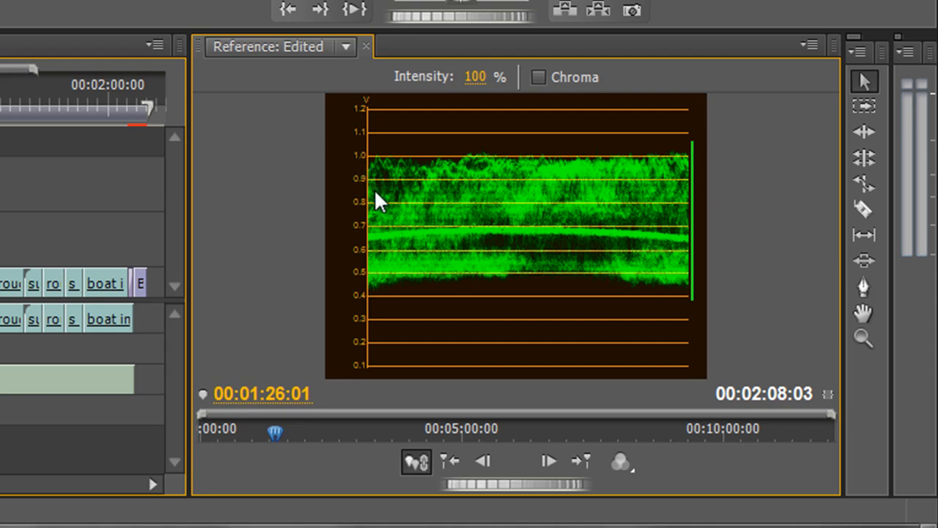
{"action": "mouse_move", "coordinate": [330, 168]}
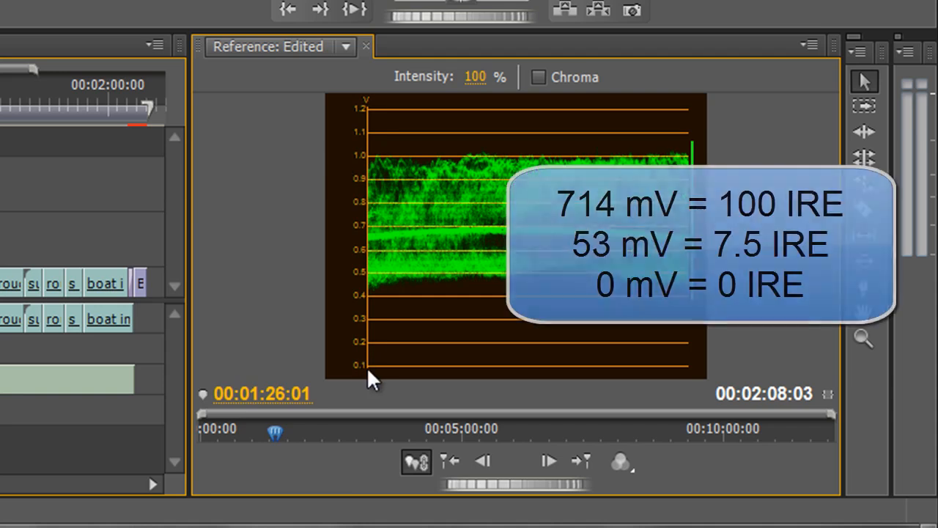
{"action": "mouse_move", "coordinate": [399, 173]}
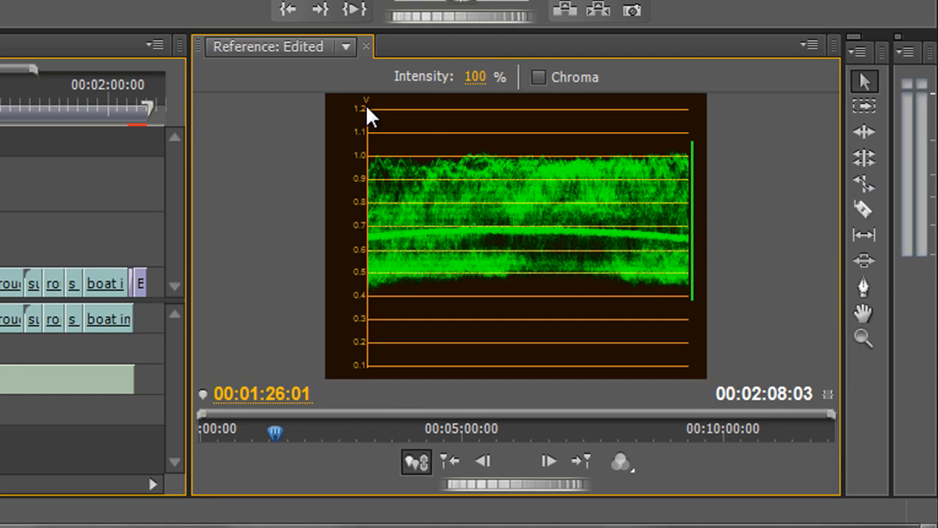
{"action": "mouse_move", "coordinate": [374, 378]}
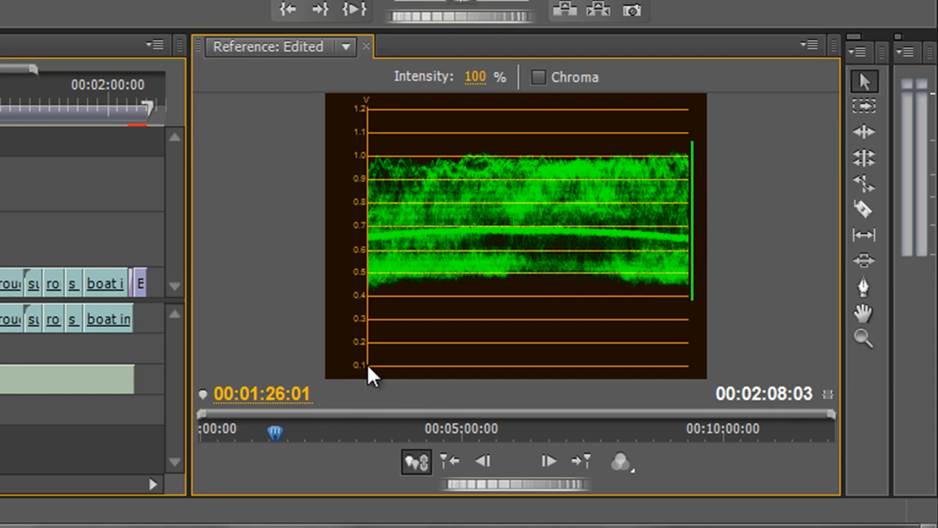
{"action": "mouse_move", "coordinate": [374, 173]}
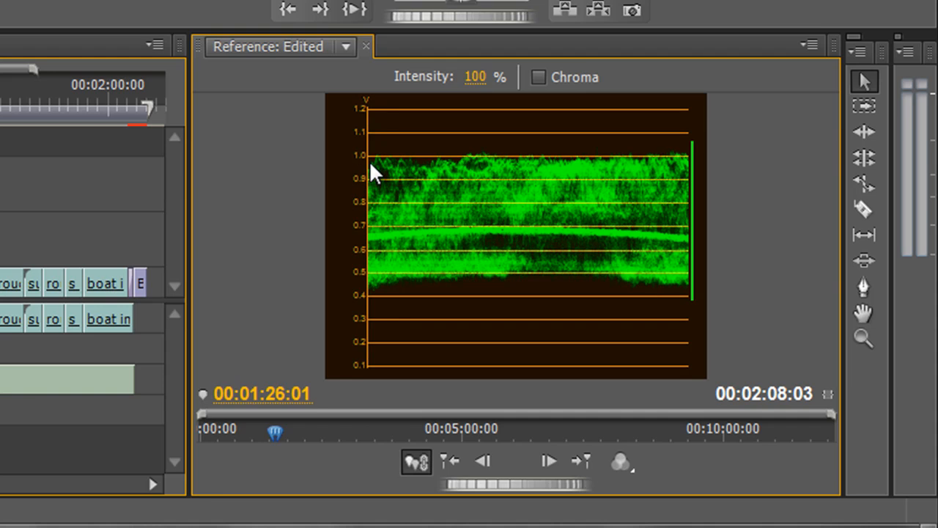
{"action": "mouse_move", "coordinate": [355, 149]}
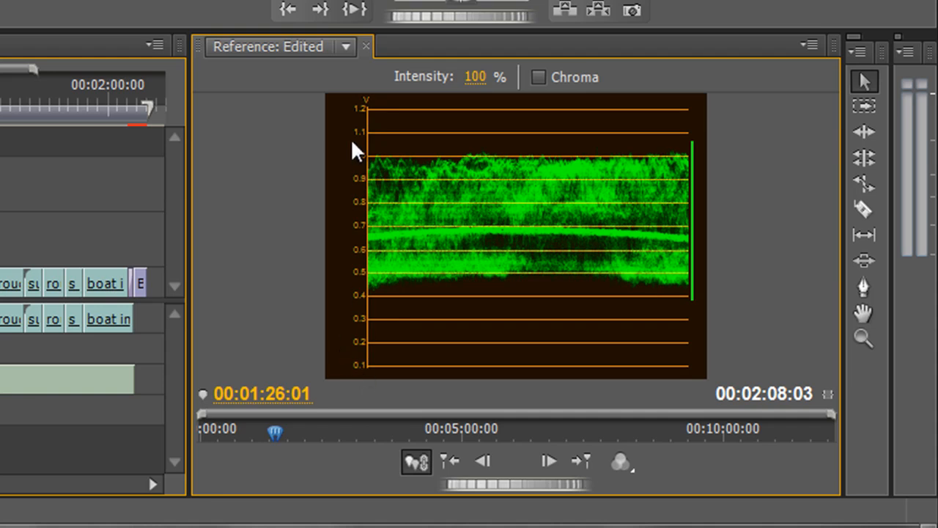
{"action": "mouse_move", "coordinate": [375, 147]}
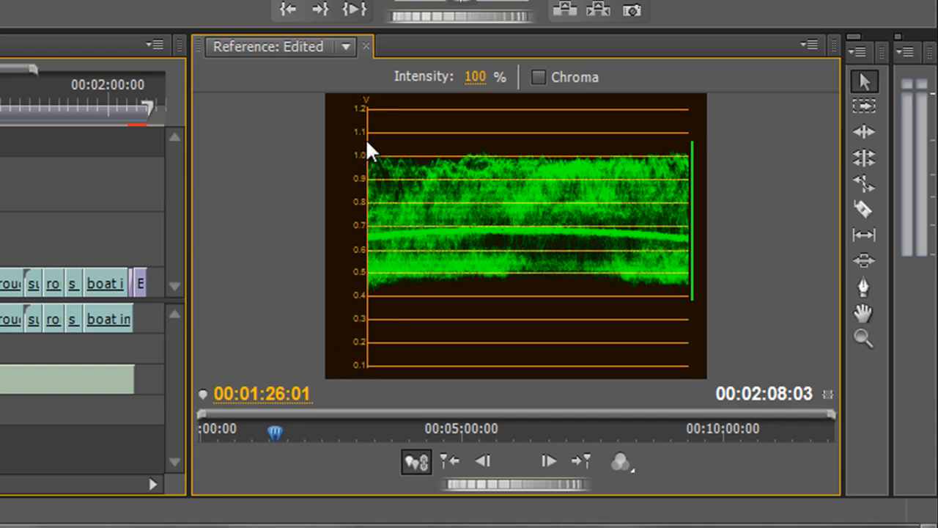
{"action": "mouse_move", "coordinate": [355, 388]}
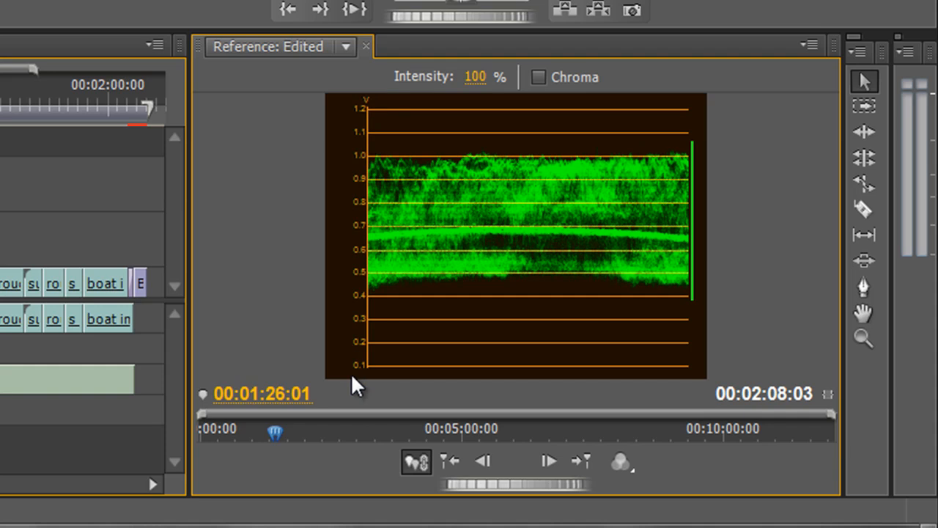
{"action": "mouse_move", "coordinate": [419, 305]}
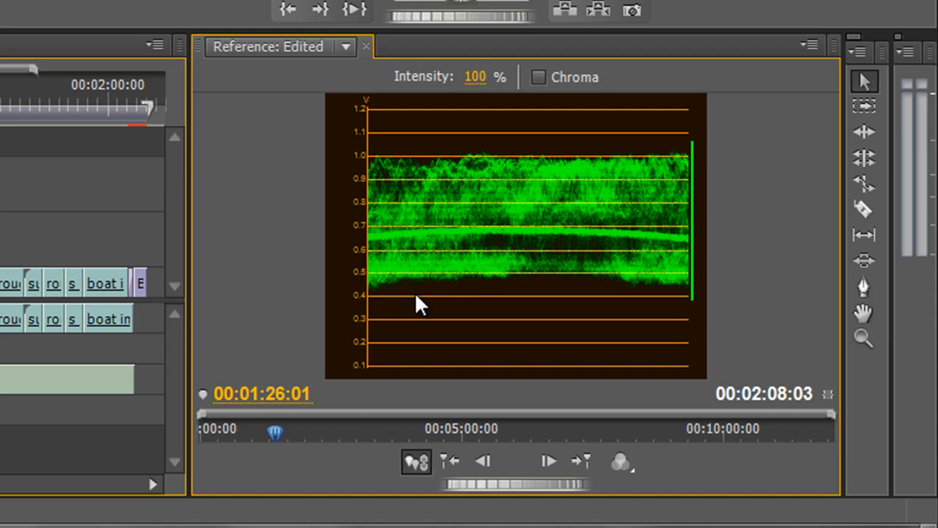
{"action": "mouse_move", "coordinate": [360, 364]}
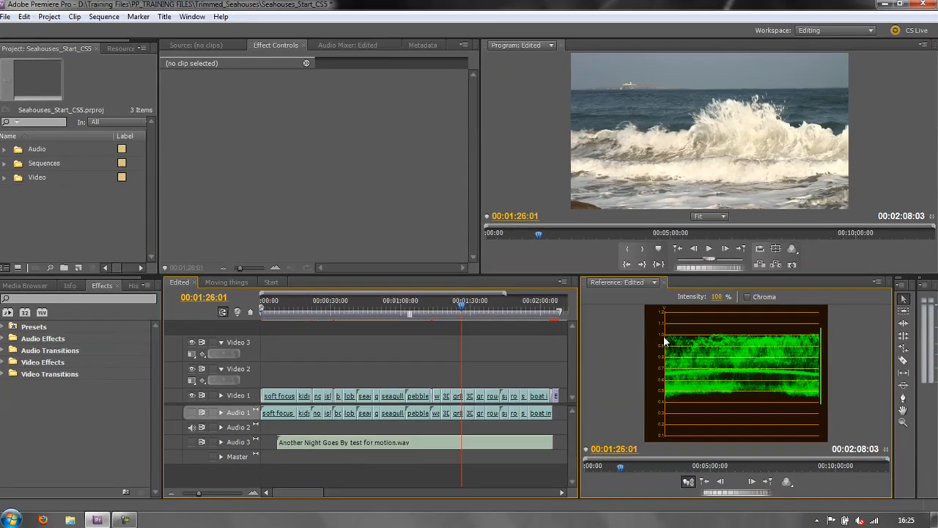
Step: Create a new Black Video clip from New Item and accept its settings
{"action": "left_click", "coordinate": [82, 267]}
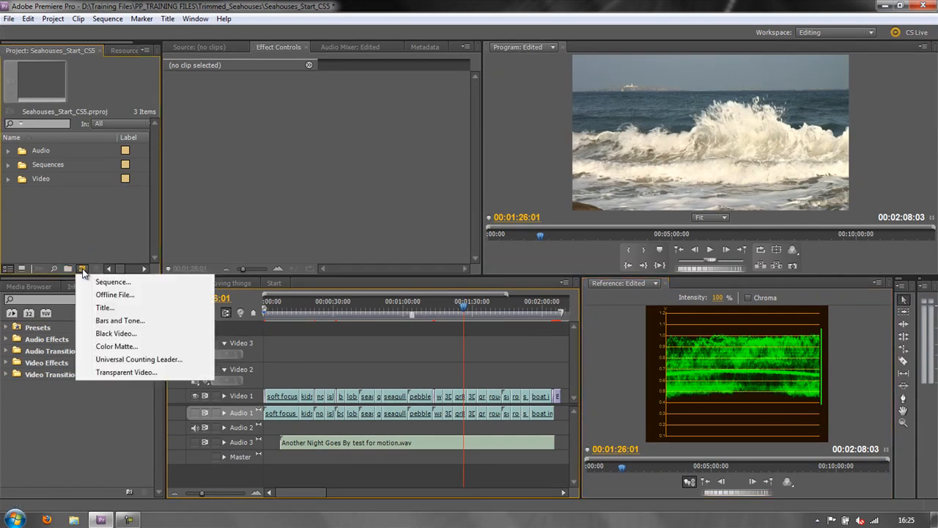
{"action": "mouse_move", "coordinate": [121, 320]}
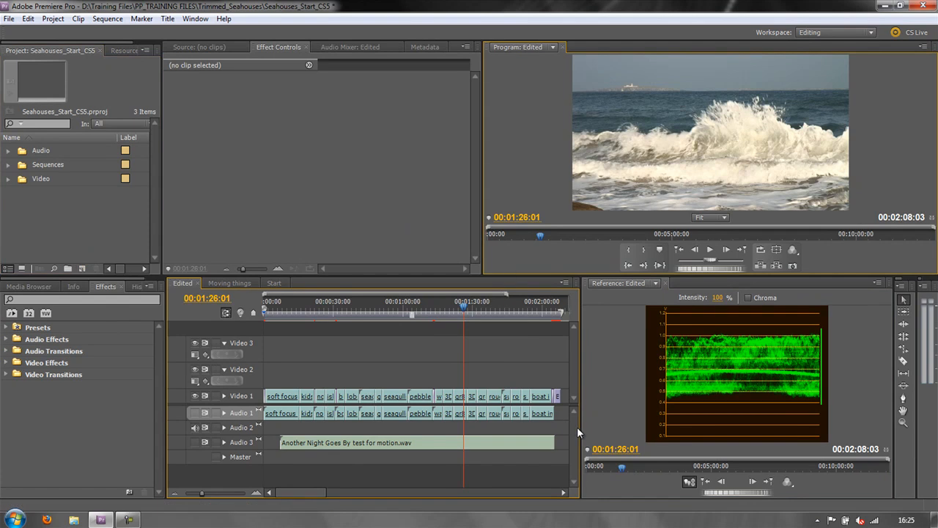
{"action": "mouse_move", "coordinate": [519, 367]}
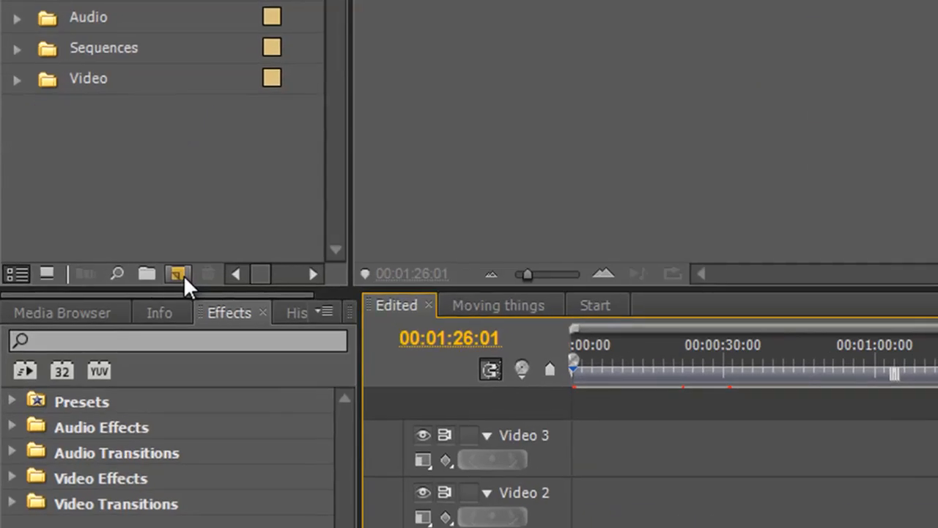
{"action": "left_click", "coordinate": [178, 274]}
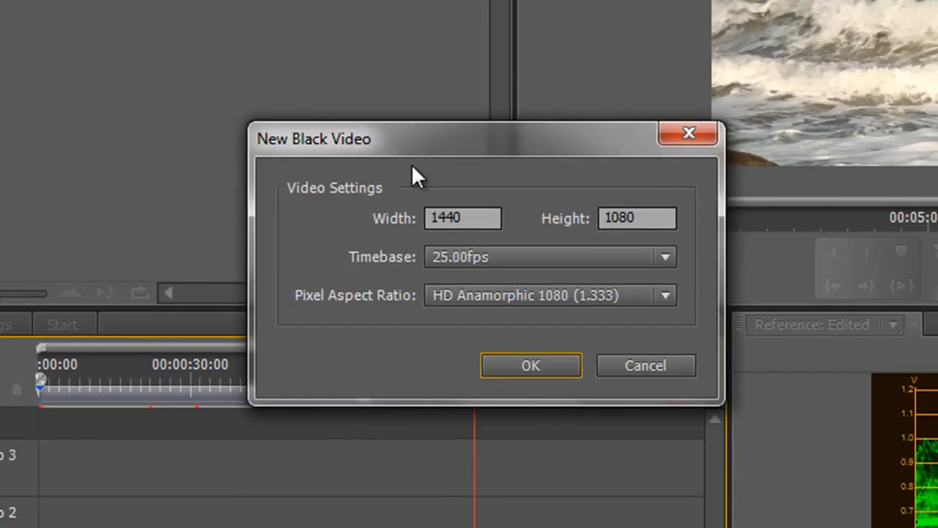
{"action": "left_click", "coordinate": [531, 365]}
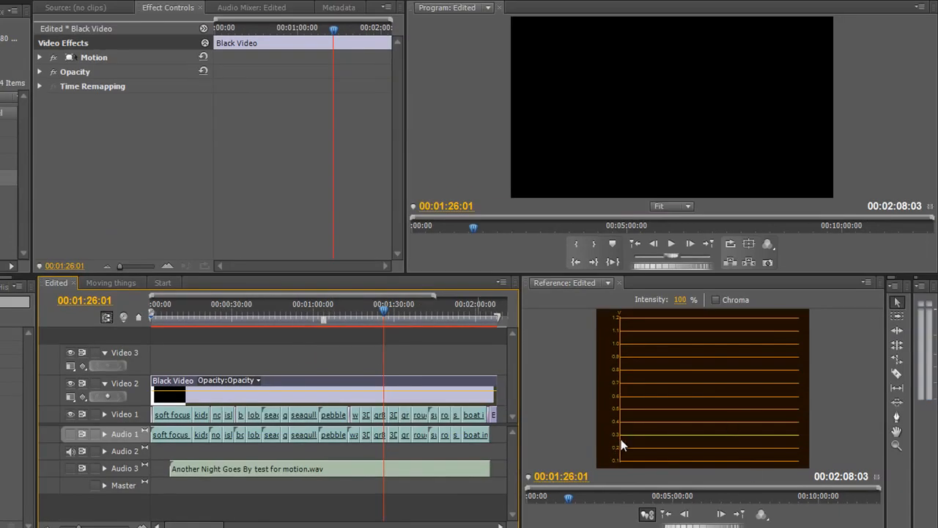
{"action": "mouse_move", "coordinate": [628, 442]}
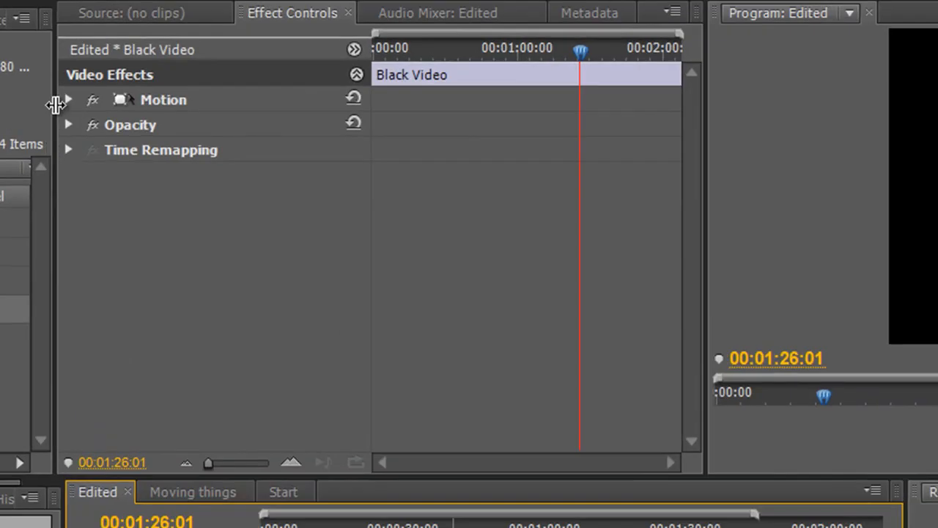
{"action": "left_click", "coordinate": [68, 125]}
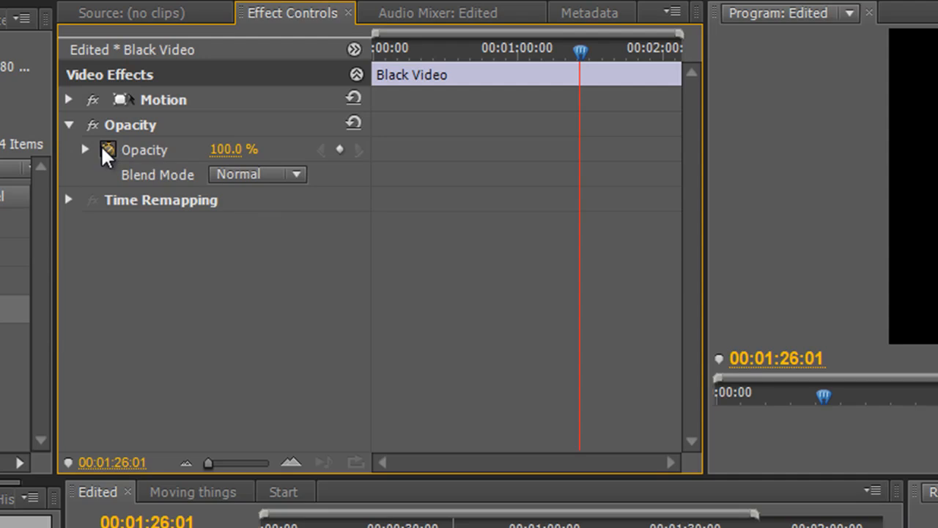
{"action": "mouse_move", "coordinate": [108, 150]}
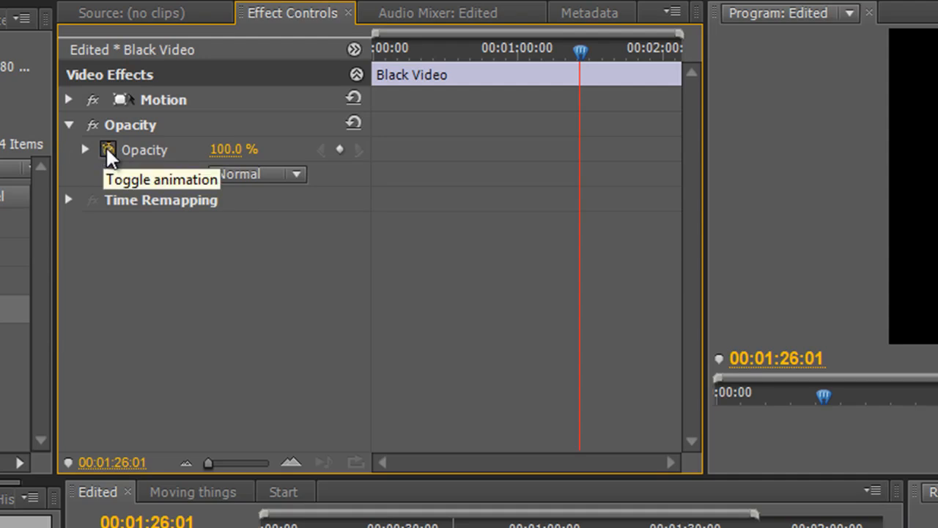
{"action": "mouse_move", "coordinate": [110, 160]}
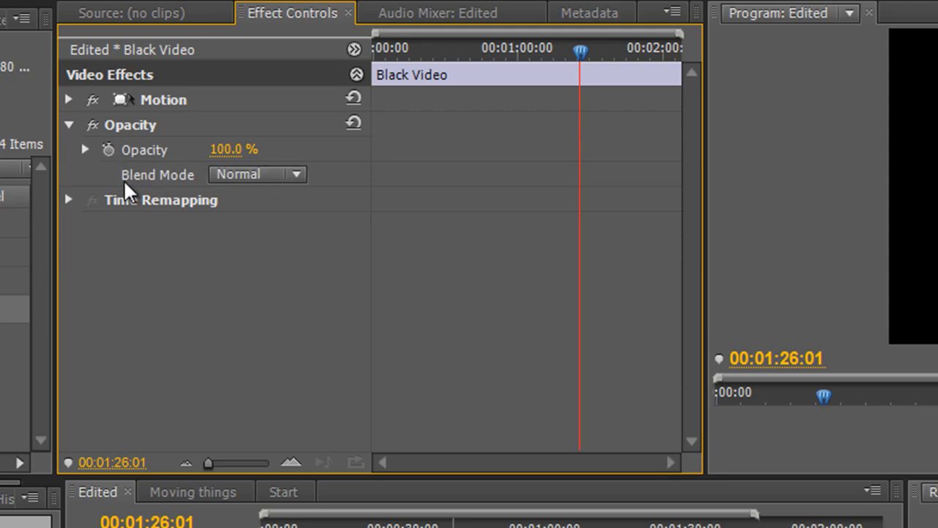
{"action": "mouse_move", "coordinate": [273, 205]}
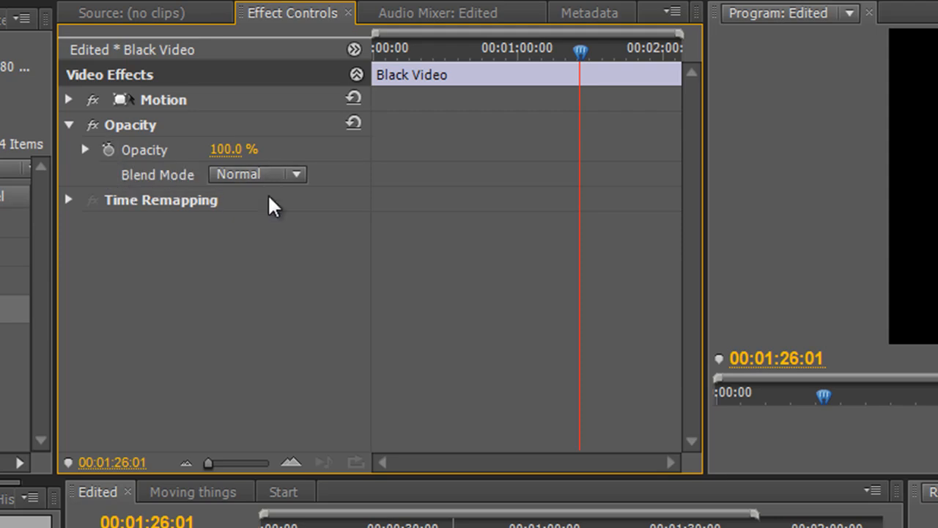
Step: Browse the Black Video's Blend Mode list in Effect Controls, leaving it on Normal
{"action": "left_click", "coordinate": [296, 173]}
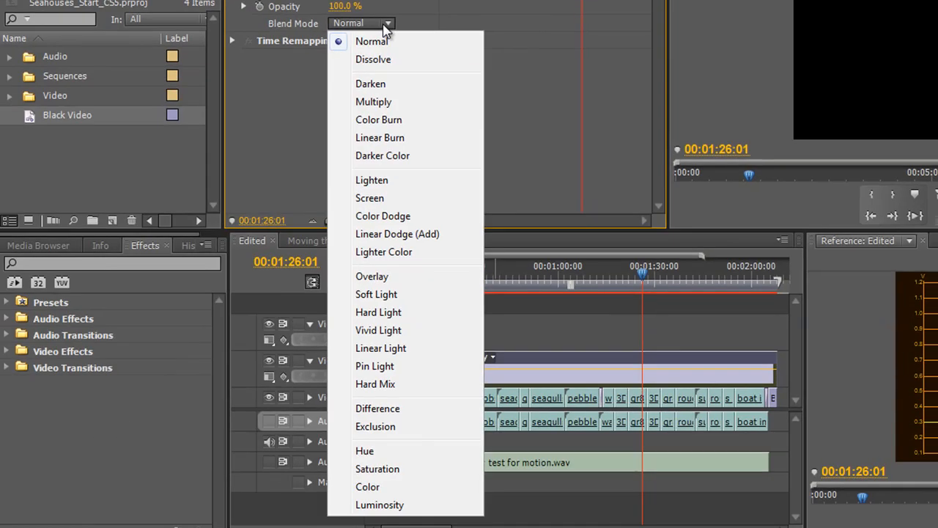
{"action": "mouse_move", "coordinate": [399, 84]}
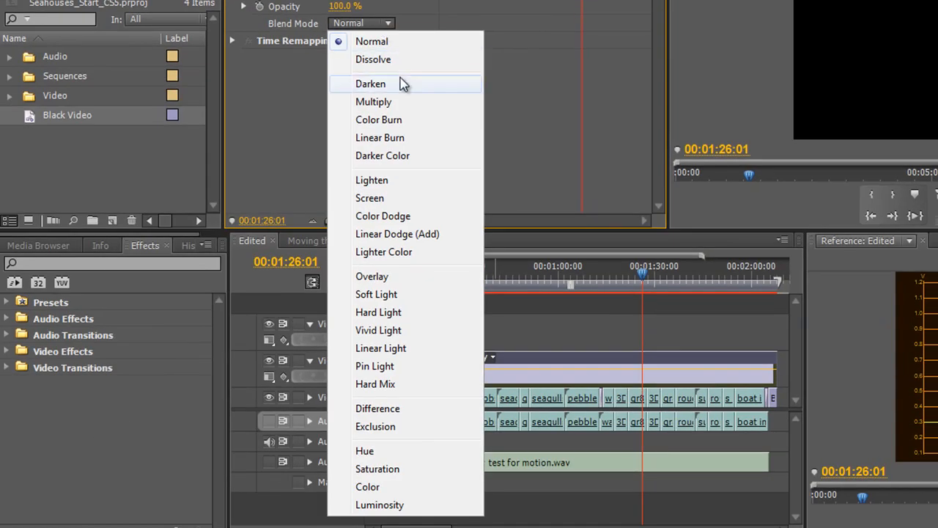
{"action": "mouse_move", "coordinate": [405, 156]}
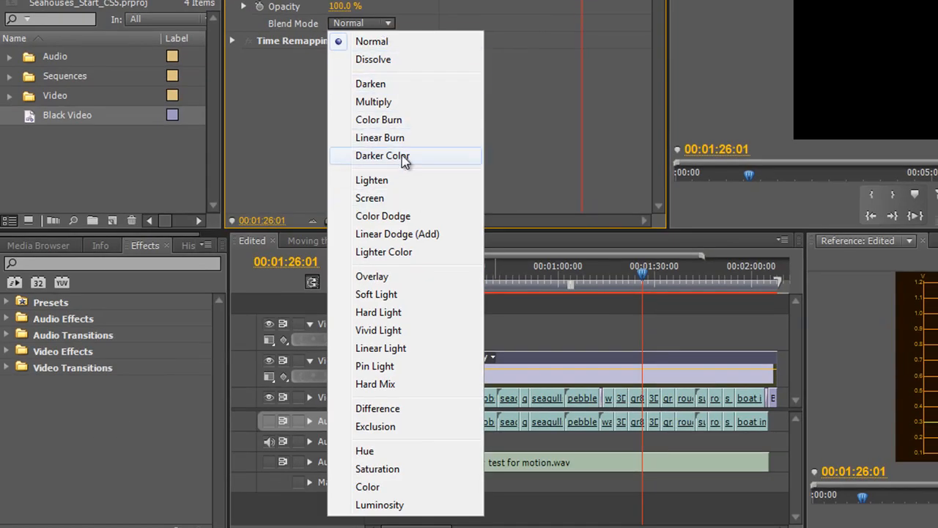
{"action": "mouse_move", "coordinate": [397, 235]}
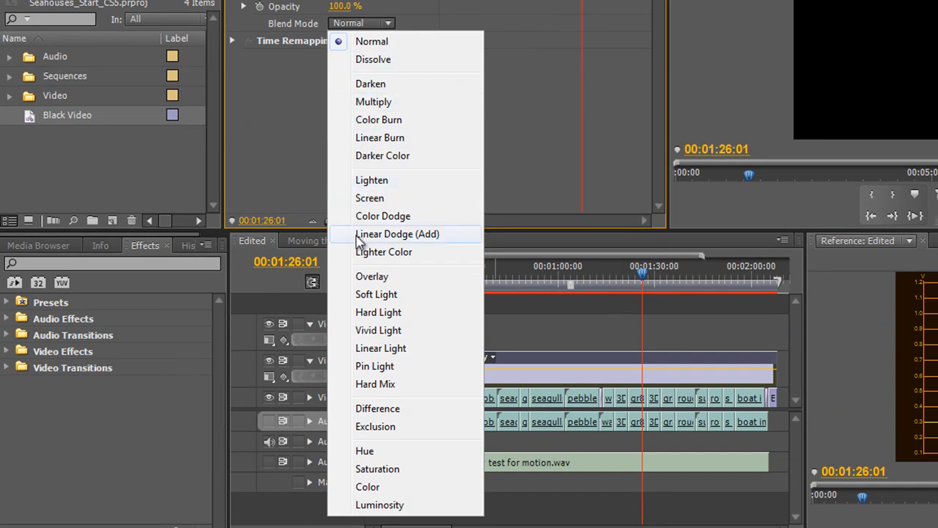
{"action": "mouse_move", "coordinate": [422, 317]}
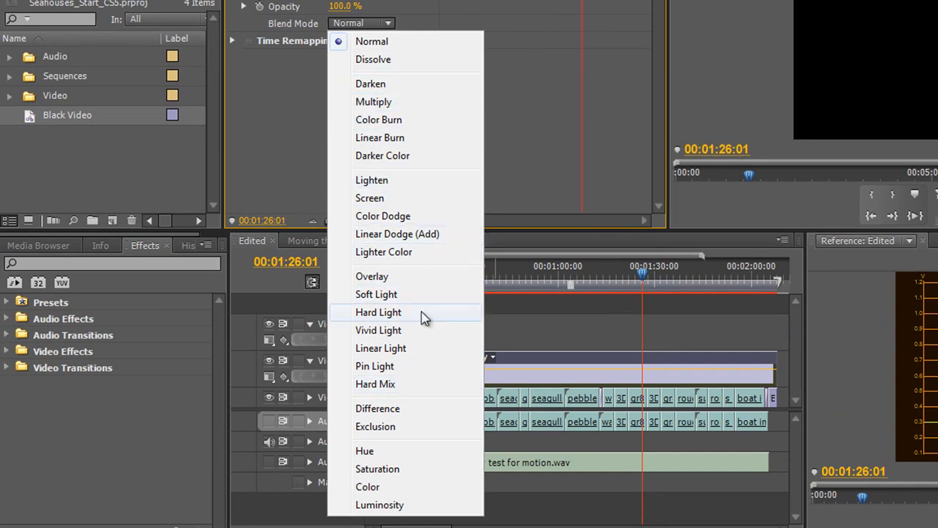
{"action": "mouse_move", "coordinate": [402, 204]}
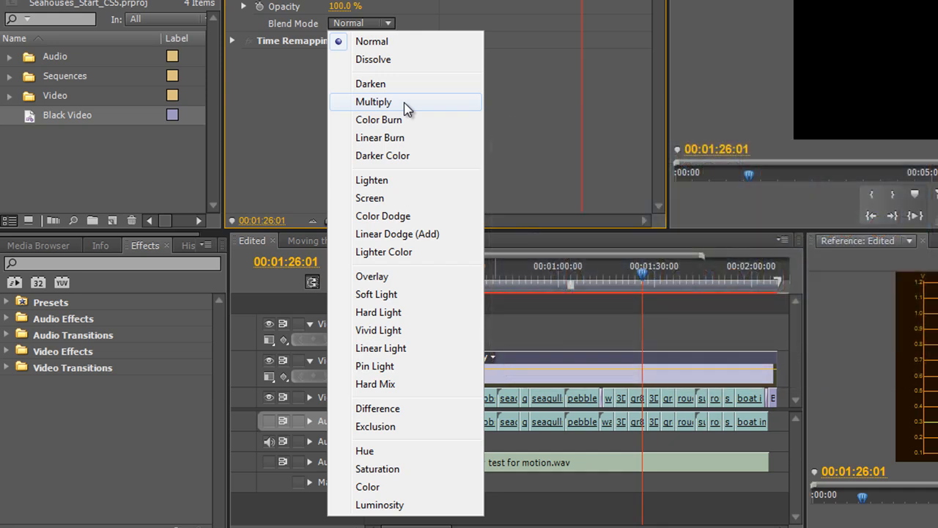
{"action": "mouse_move", "coordinate": [398, 108]}
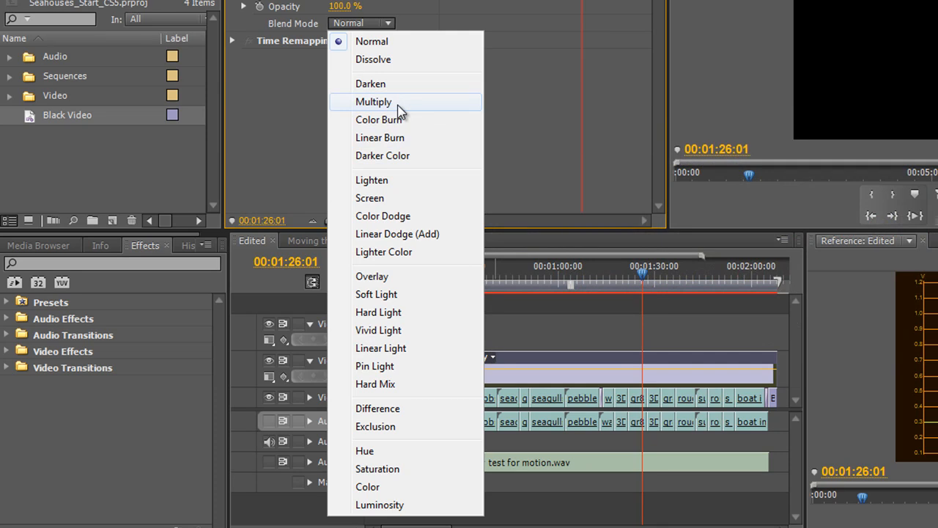
{"action": "mouse_move", "coordinate": [373, 198]}
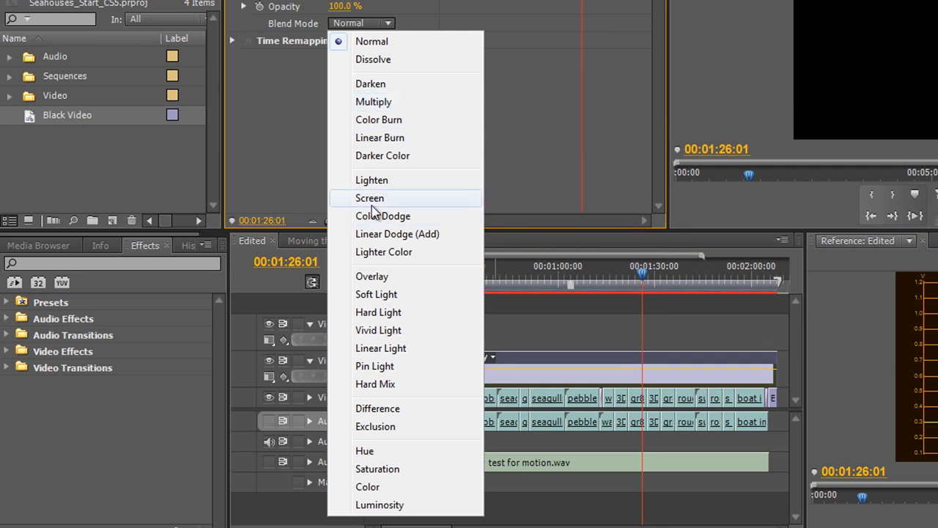
{"action": "mouse_move", "coordinate": [372, 276]}
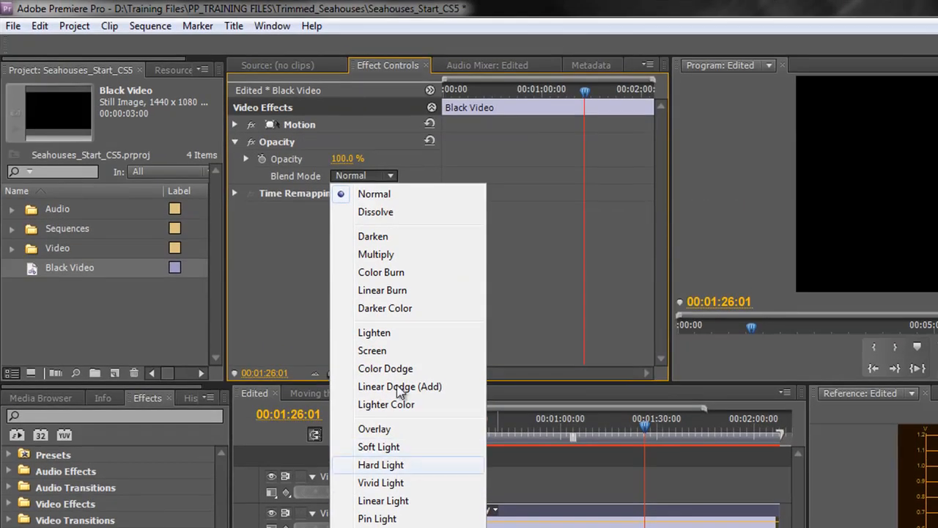
{"action": "left_click", "coordinate": [310, 26]}
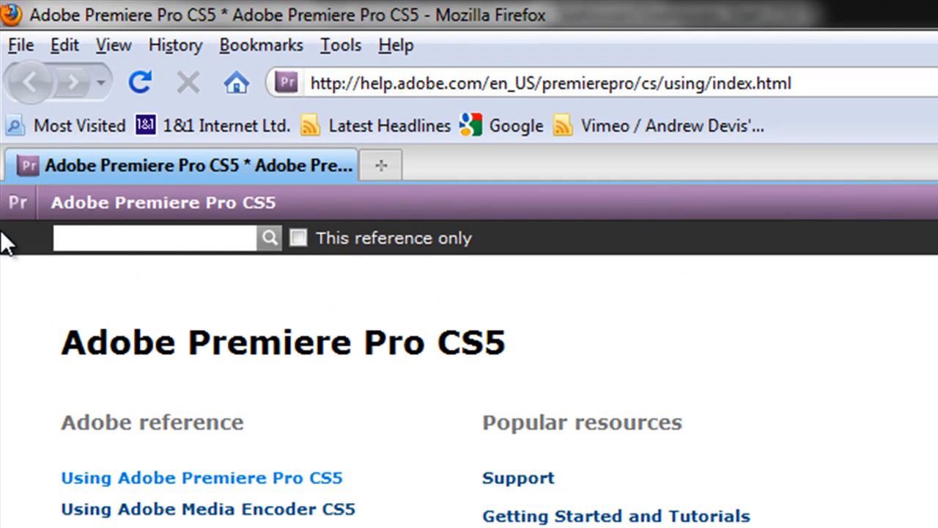
Step: Search Adobe Help for 'Blend modes' and read the Premiere Pro CS5 Blending modes page
{"action": "type", "text": "Blend mo"}
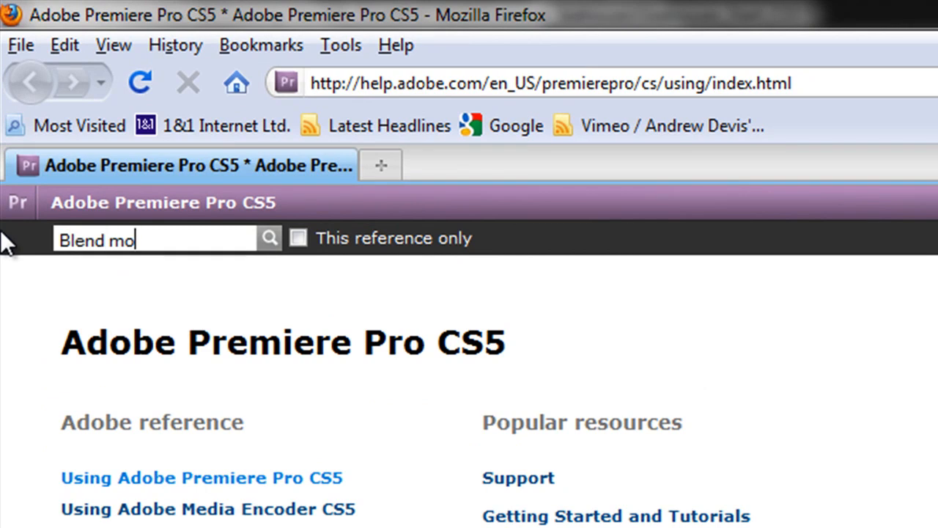
{"action": "left_click", "coordinate": [270, 237]}
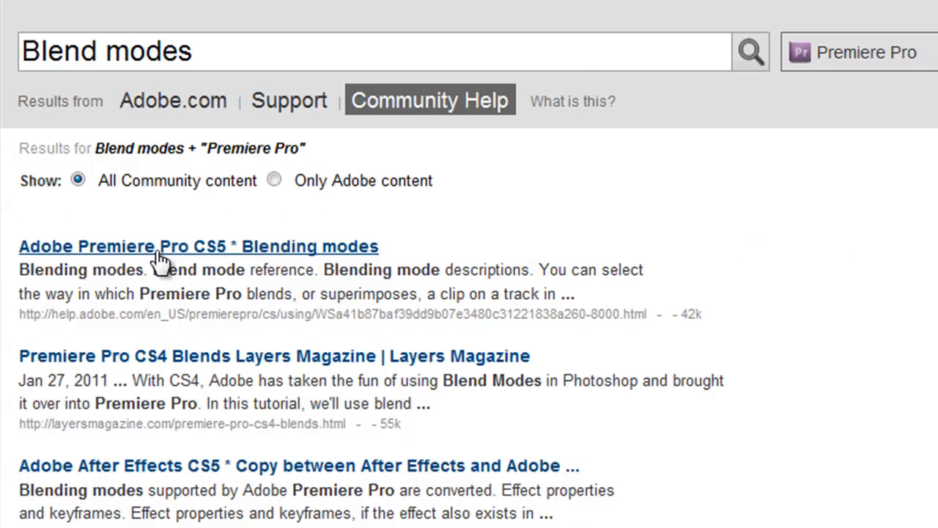
{"action": "left_click", "coordinate": [198, 247]}
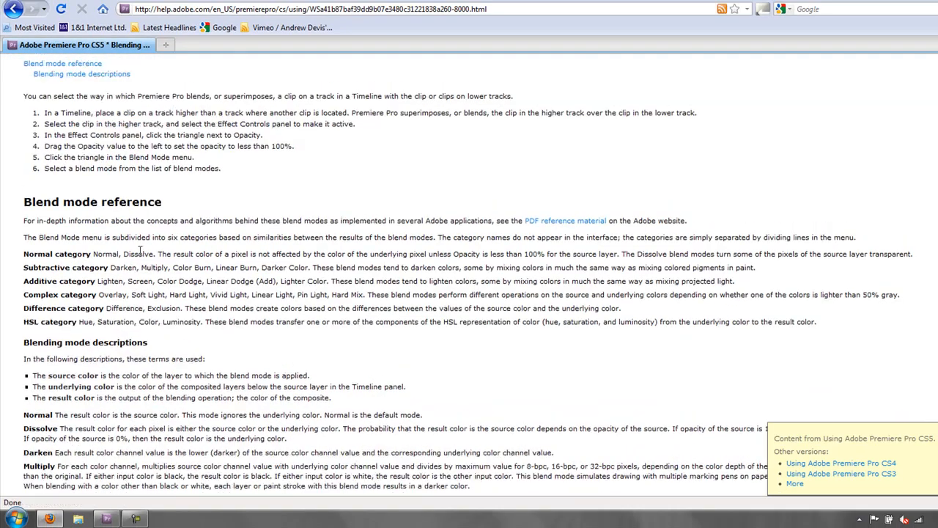
{"action": "mouse_move", "coordinate": [143, 220]}
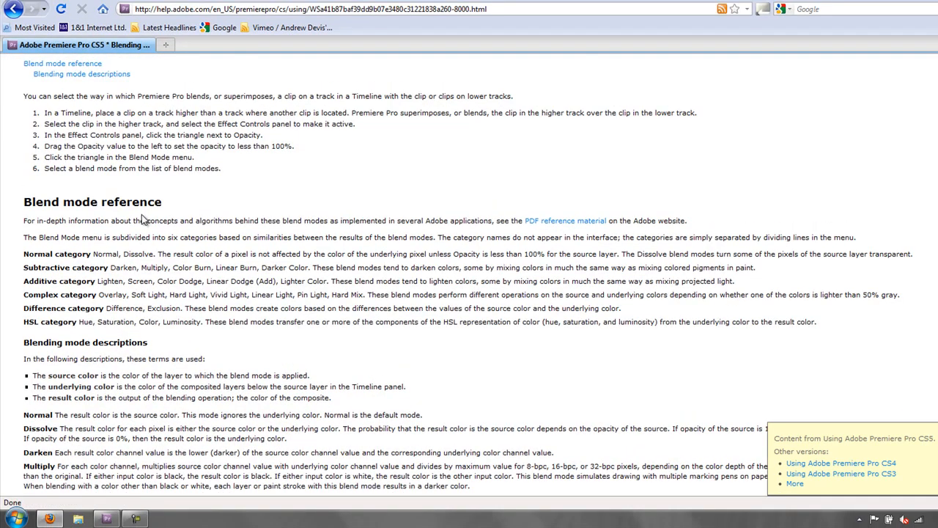
{"action": "scroll", "scroll_direction": "down", "scroll_amount": 3}
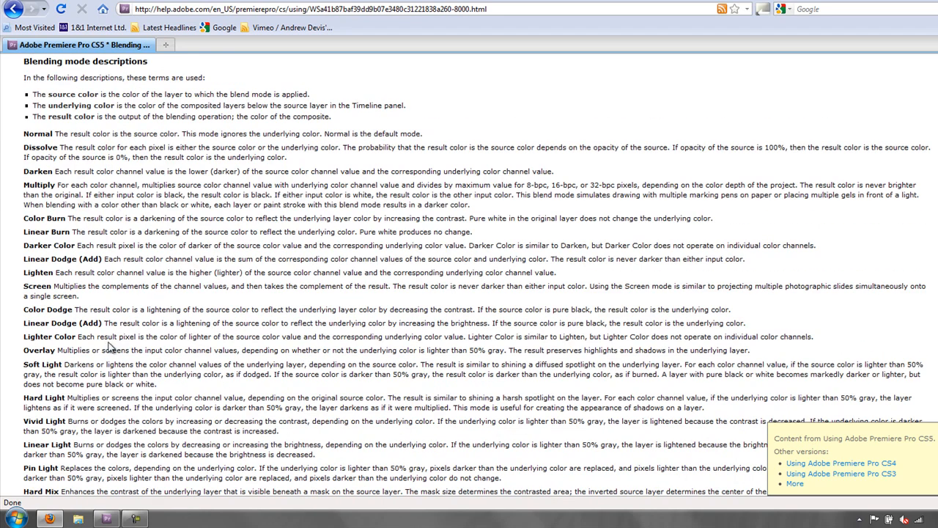
{"action": "scroll", "scroll_direction": "down", "scroll_amount": 3}
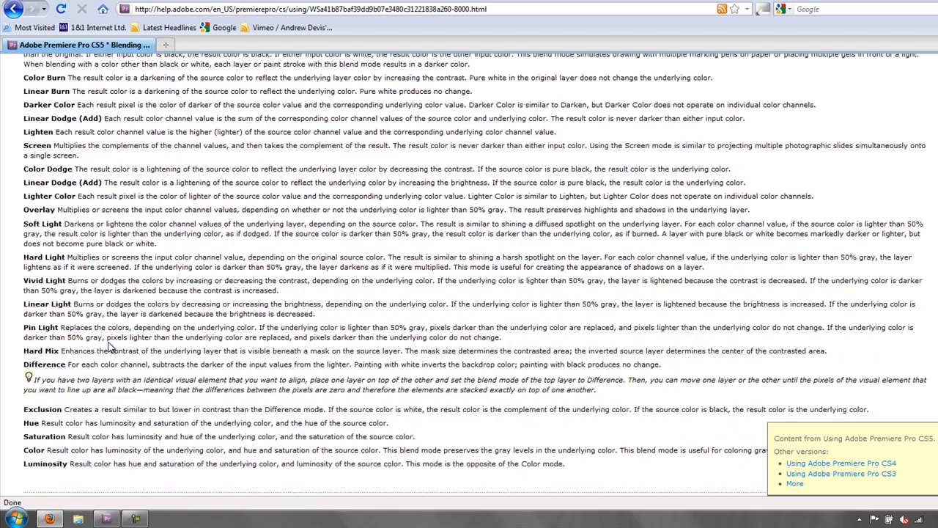
{"action": "scroll", "scroll_direction": "up", "scroll_amount": 3}
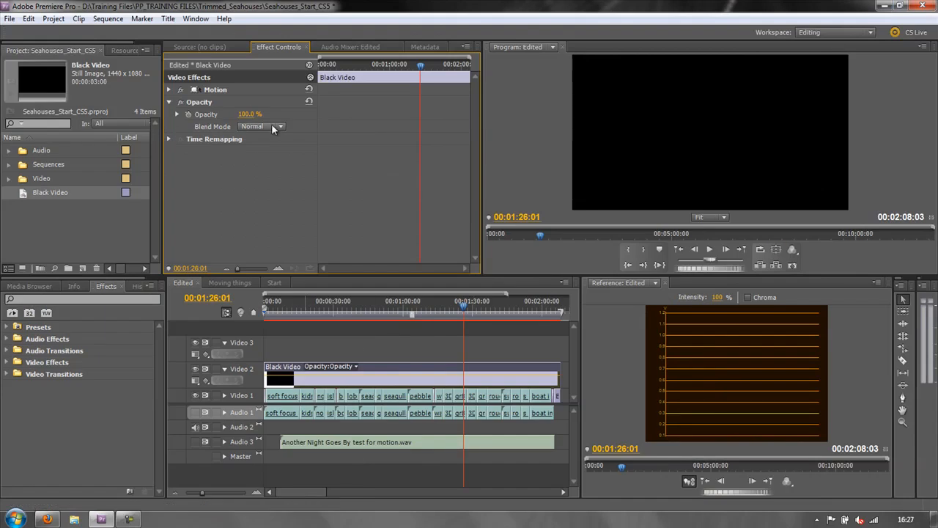
Step: Set the Black Video clip's blend mode to Soft Light
{"action": "left_click", "coordinate": [279, 127]}
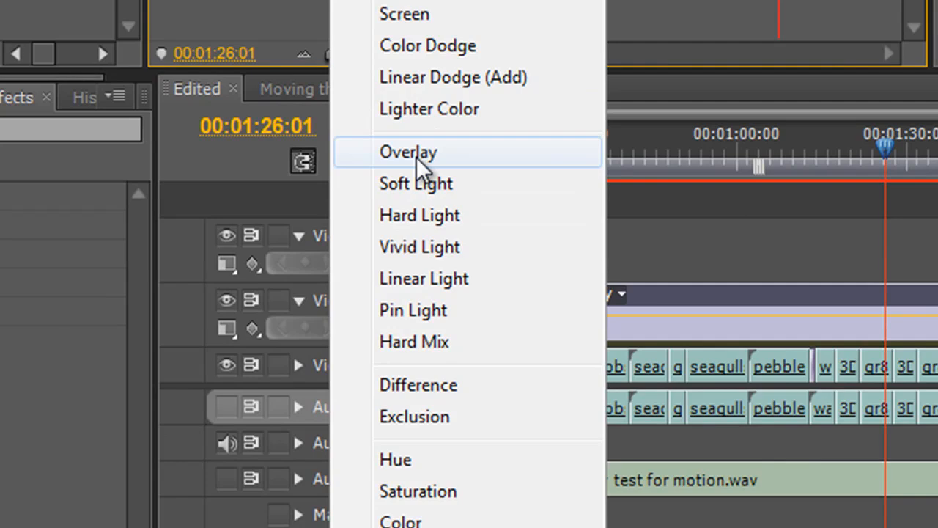
{"action": "mouse_move", "coordinate": [439, 191]}
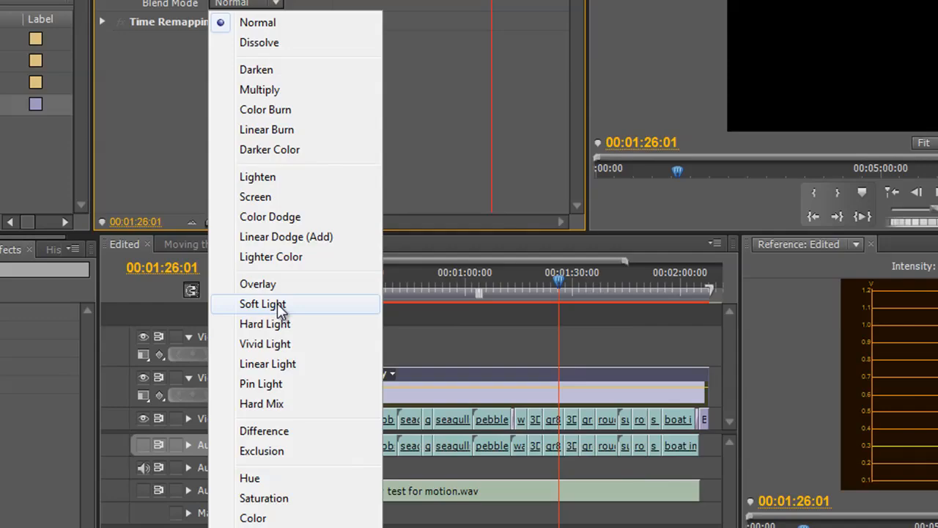
{"action": "left_click", "coordinate": [262, 304]}
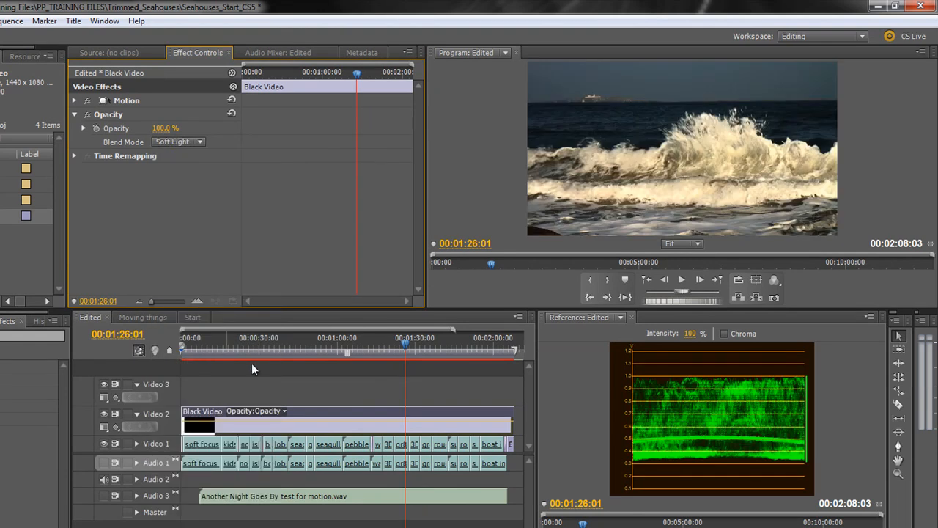
{"action": "mouse_move", "coordinate": [821, 160]}
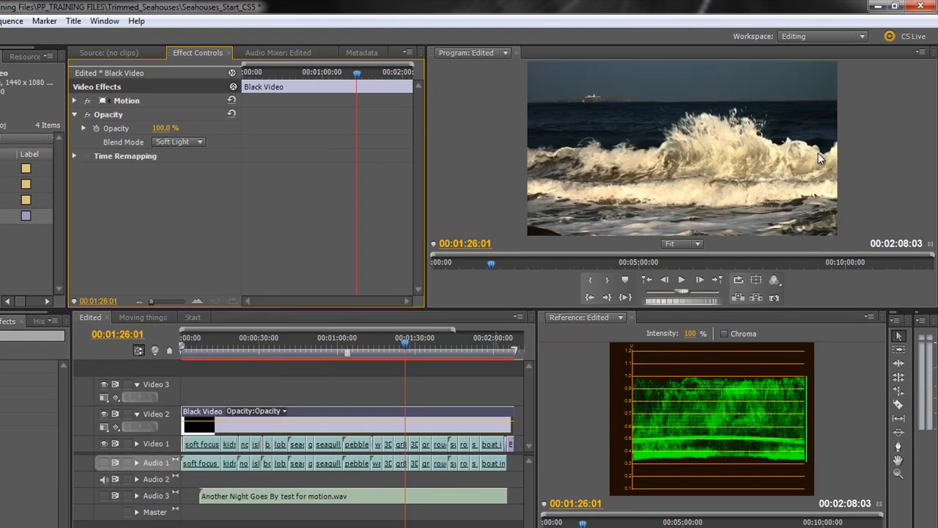
{"action": "mouse_move", "coordinate": [784, 200]}
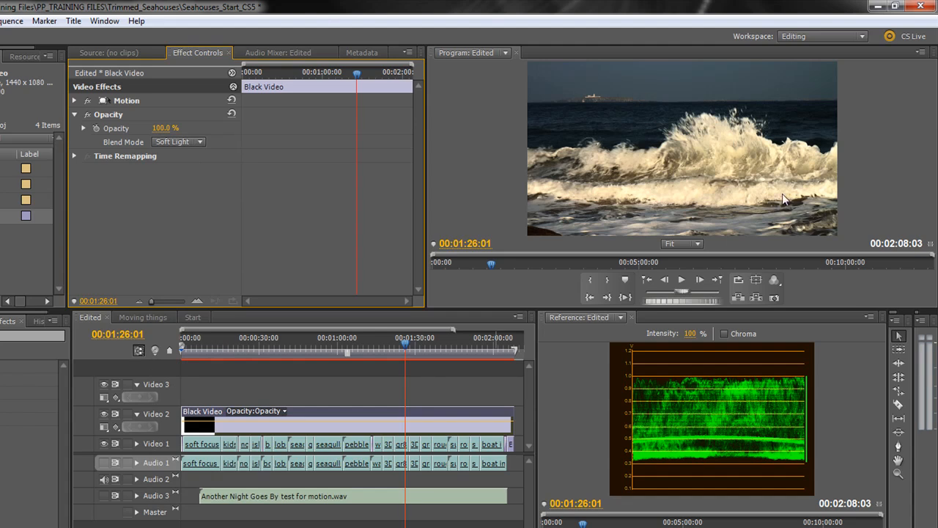
{"action": "mouse_move", "coordinate": [727, 148]}
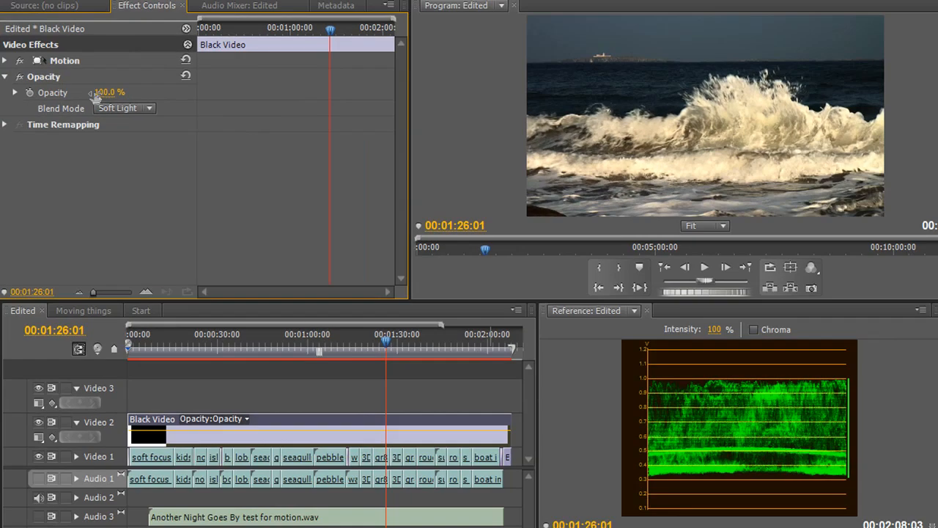
Step: Scrub the Black Video opacity through roughly 61%, 44%, 24%, 26% and 47% to judge the darkening
{"action": "left_click_drag", "start_coordinate": [106, 91], "coordinate": [100, 91]}
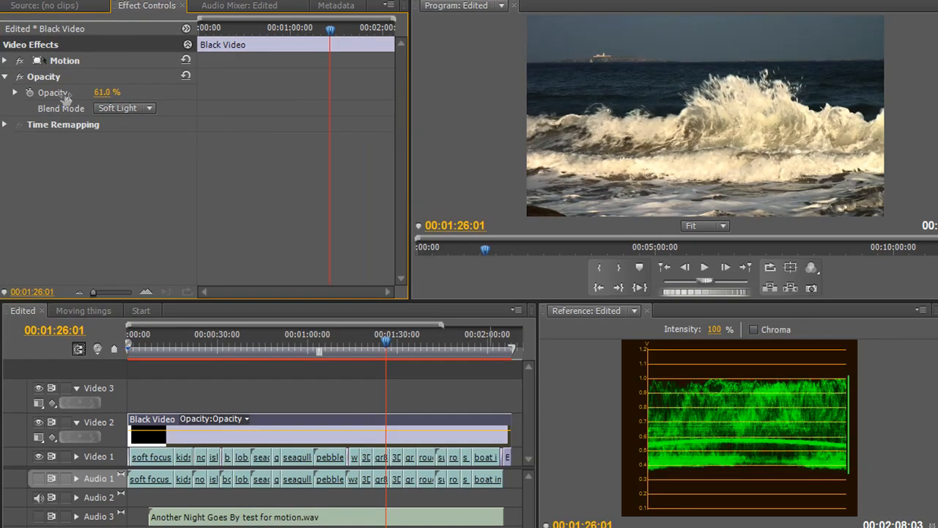
{"action": "left_click_drag", "start_coordinate": [107, 90], "coordinate": [95, 91]}
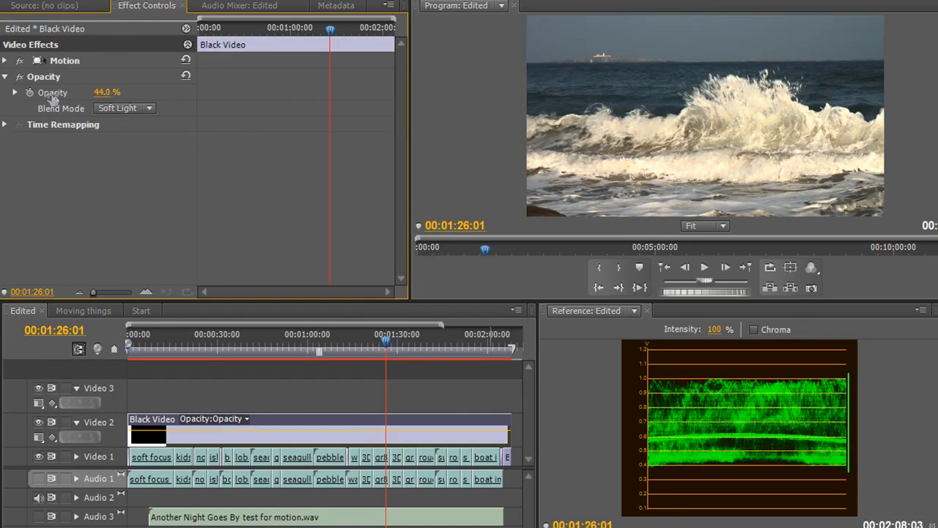
{"action": "left_click_drag", "start_coordinate": [107, 91], "coordinate": [93, 90]}
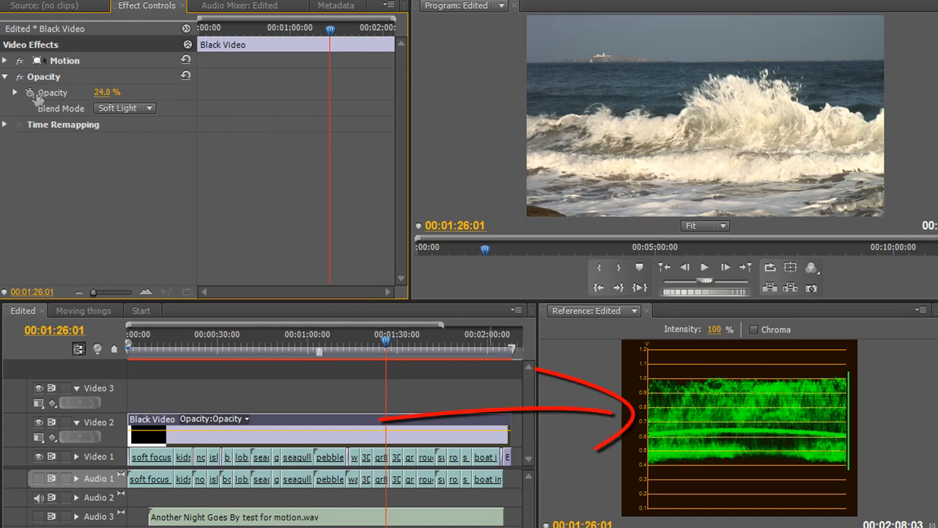
{"action": "left_click_drag", "start_coordinate": [107, 90], "coordinate": [103, 91]}
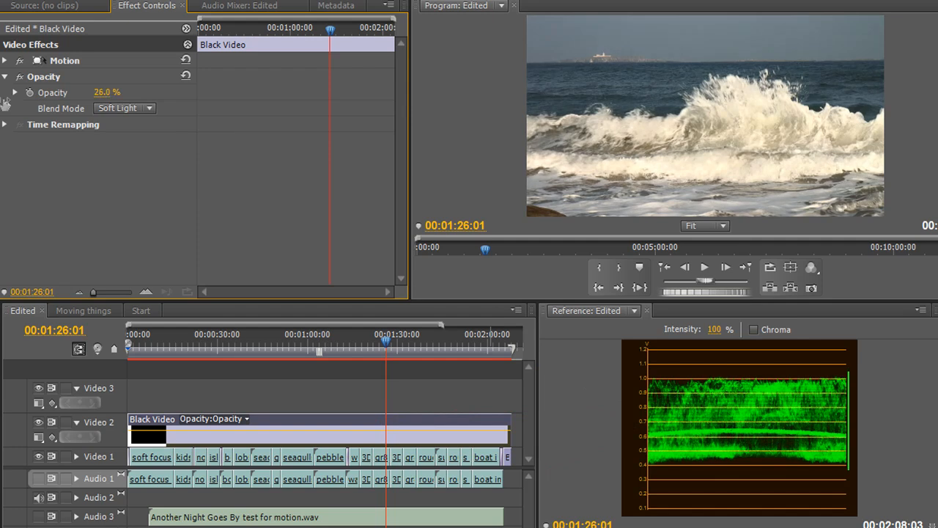
{"action": "left_click_drag", "start_coordinate": [103, 91], "coordinate": [117, 91]}
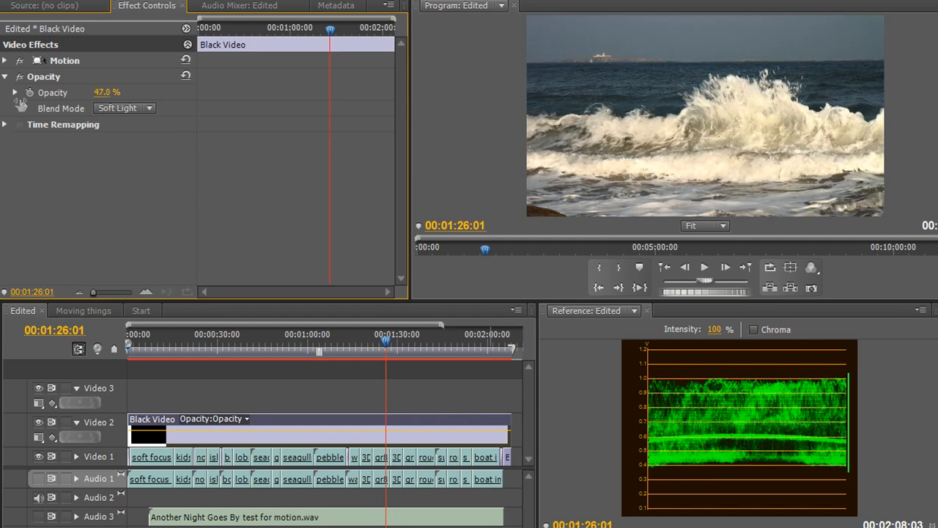
{"action": "left_click_drag", "start_coordinate": [105, 91], "coordinate": [100, 91]}
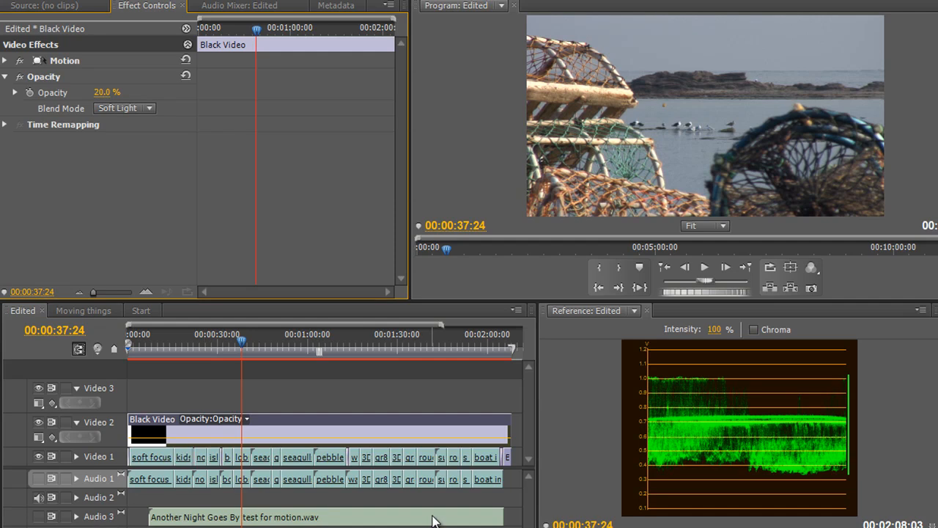
{"action": "mouse_move", "coordinate": [242, 345]}
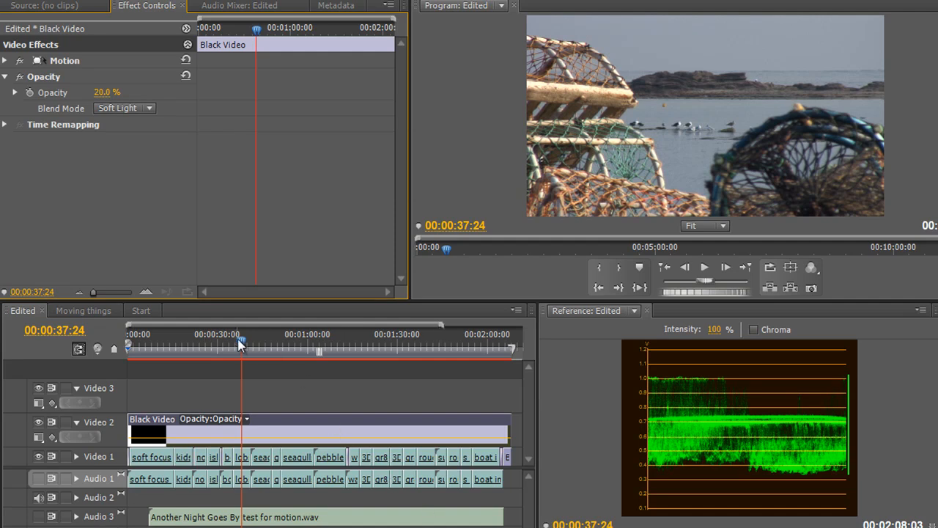
{"action": "left_click_drag", "start_coordinate": [242, 340], "coordinate": [282, 340]}
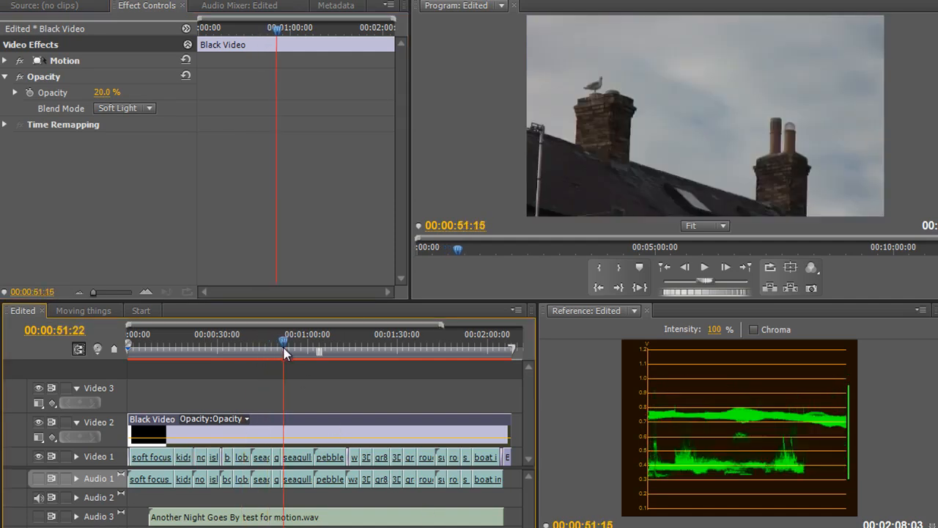
{"action": "left_click_drag", "start_coordinate": [284, 349], "coordinate": [325, 349]}
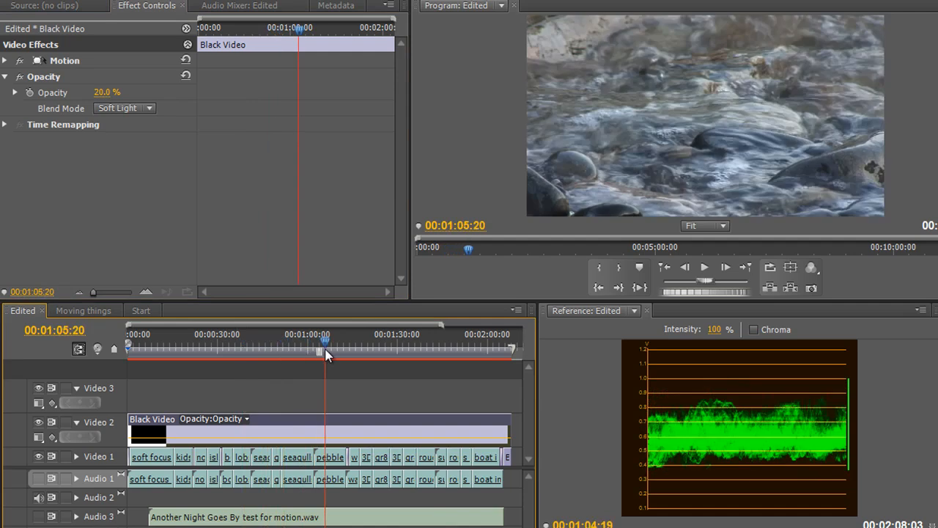
{"action": "left_click_drag", "start_coordinate": [326, 350], "coordinate": [343, 350]}
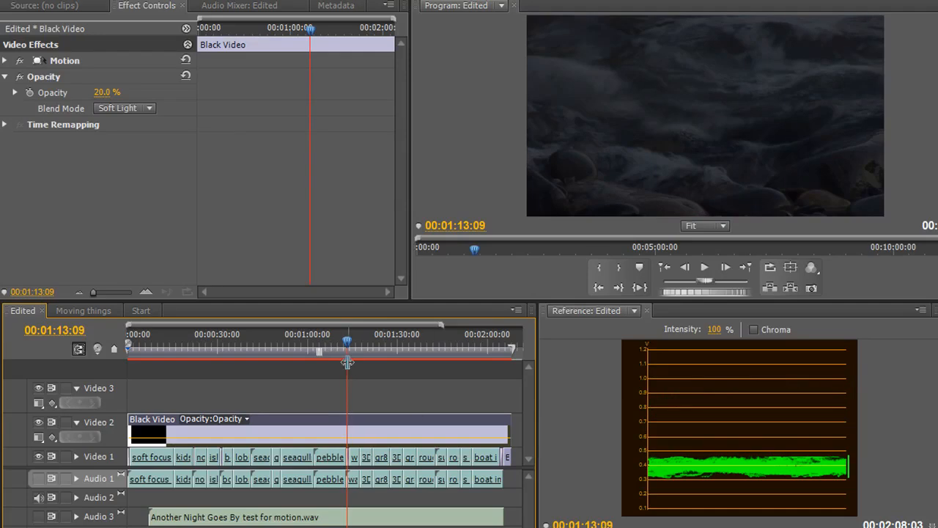
{"action": "left_click_drag", "start_coordinate": [346, 364], "coordinate": [336, 364]}
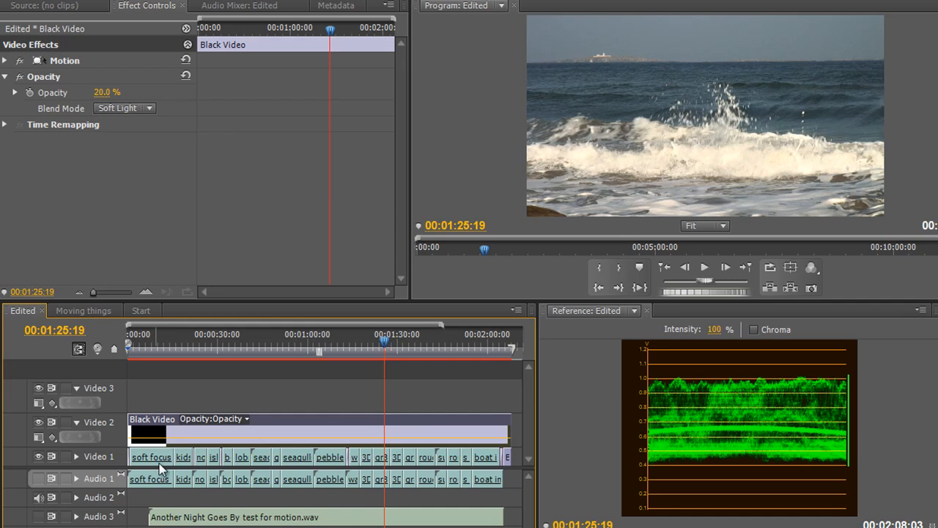
{"action": "mouse_move", "coordinate": [281, 446]}
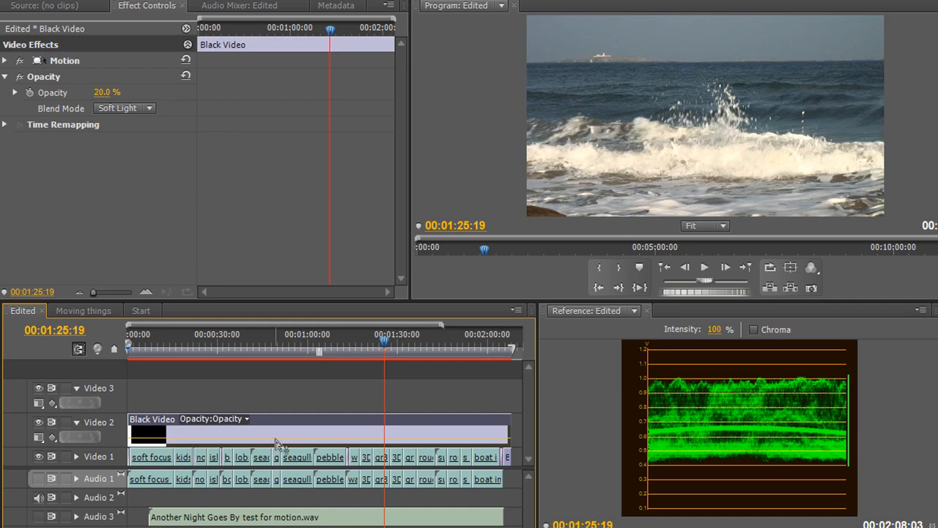
{"action": "mouse_move", "coordinate": [702, 29]}
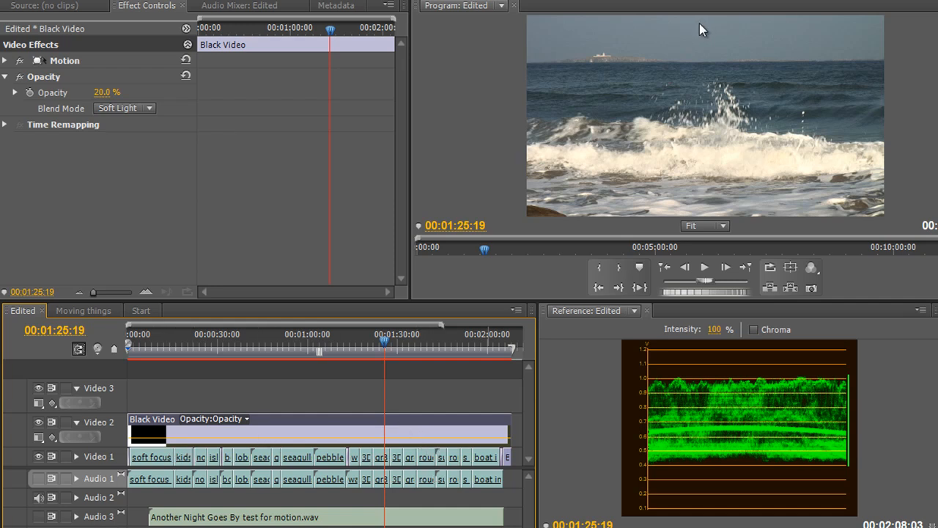
{"action": "mouse_move", "coordinate": [673, 113]}
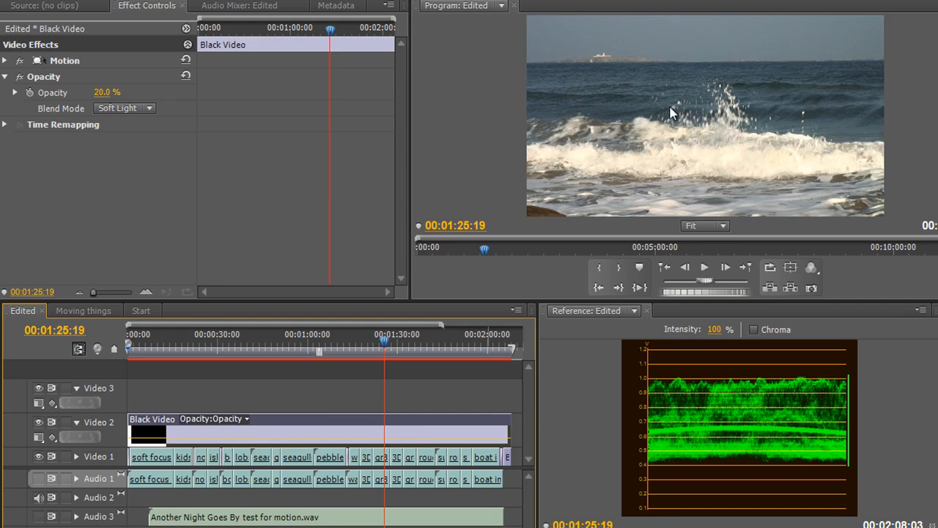
{"action": "mouse_move", "coordinate": [665, 115]}
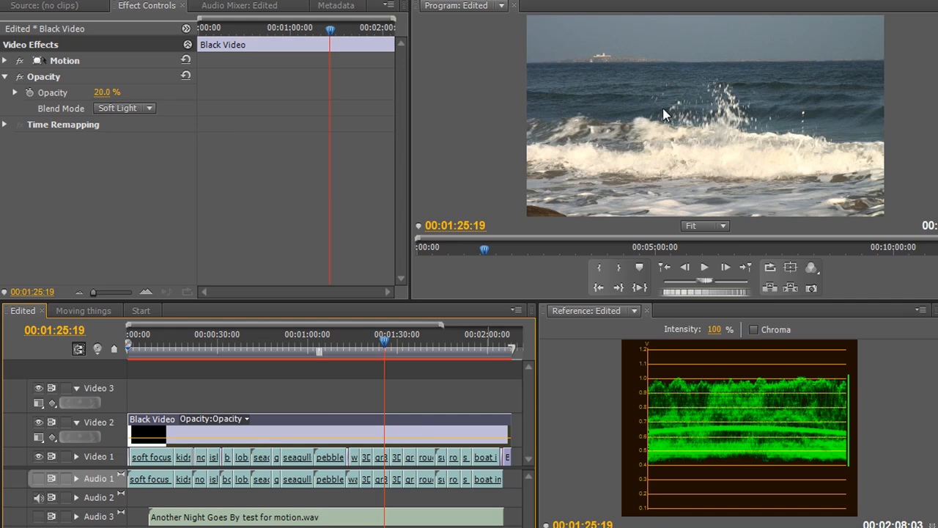
Step: Create a new Color Matte and pick a dark blue (27599D) in the Color Picker
{"action": "left_click", "coordinate": [208, 156]}
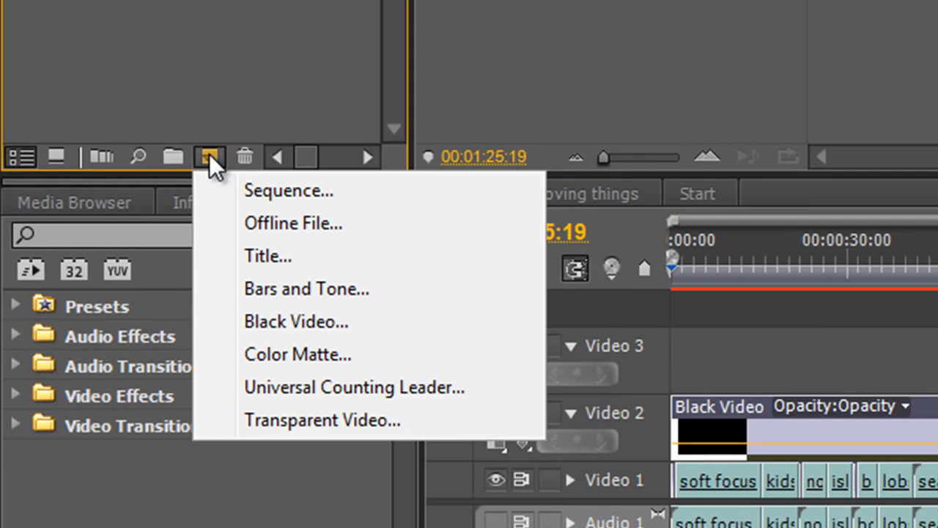
{"action": "mouse_move", "coordinate": [278, 368]}
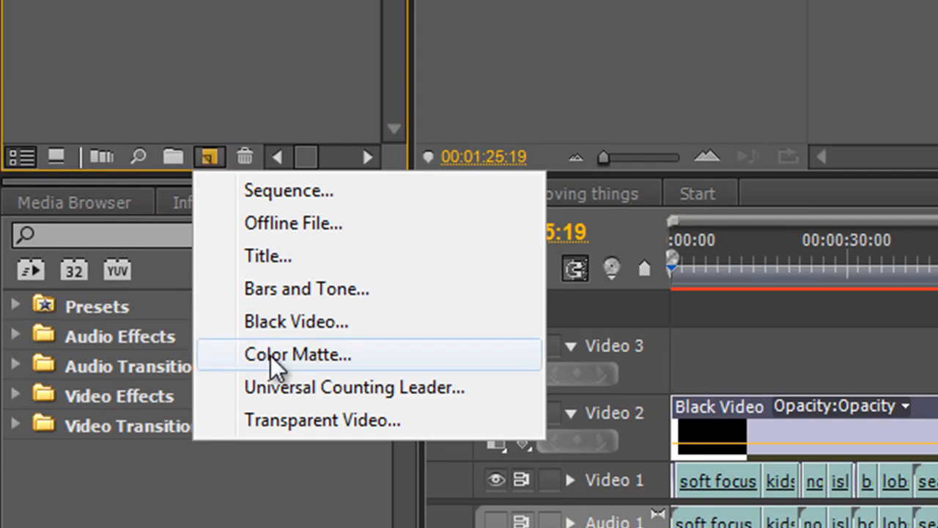
{"action": "left_click", "coordinate": [297, 354]}
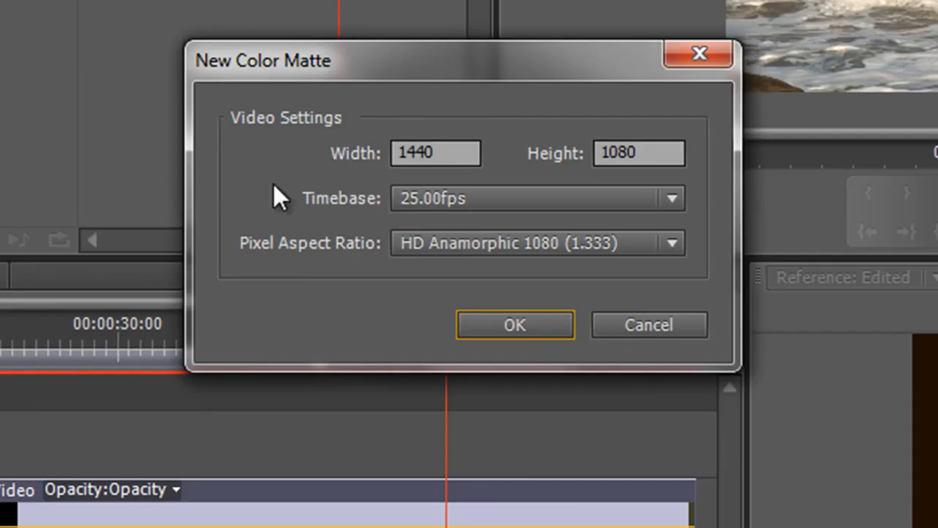
{"action": "left_click", "coordinate": [513, 326]}
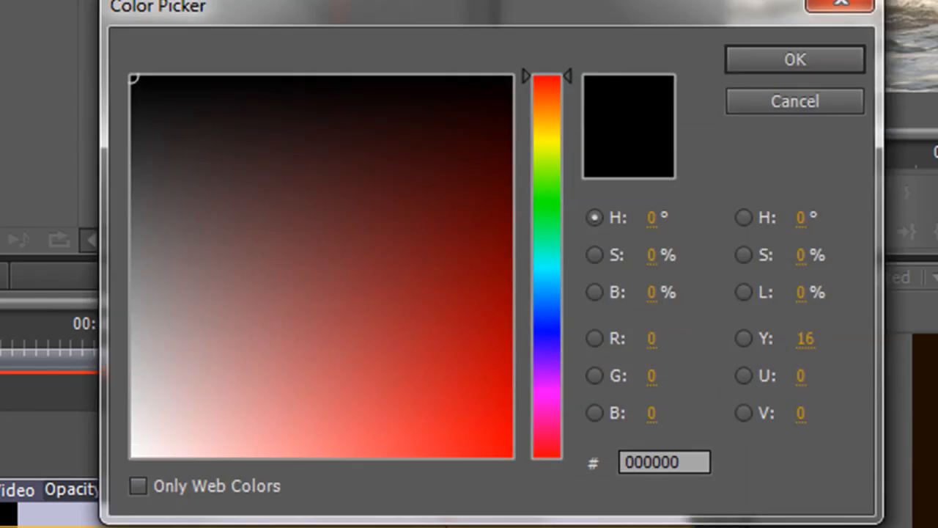
{"action": "left_click_drag", "start_coordinate": [545, 81], "coordinate": [545, 320]}
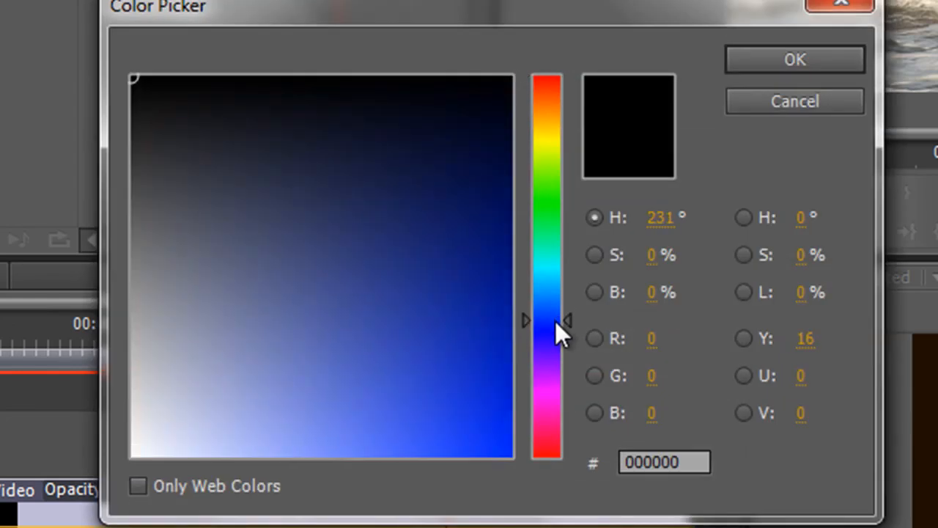
{"action": "left_click", "coordinate": [371, 302]}
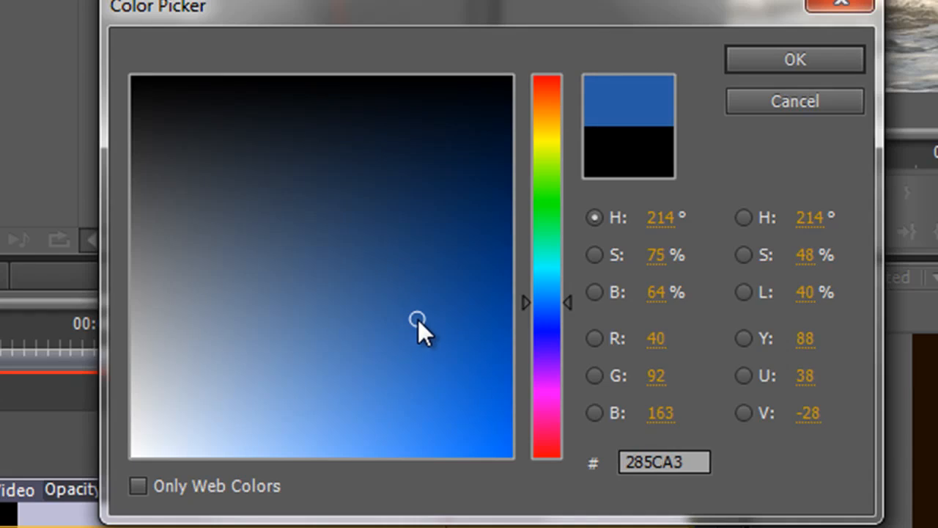
{"action": "left_click_drag", "start_coordinate": [418, 320], "coordinate": [422, 325]}
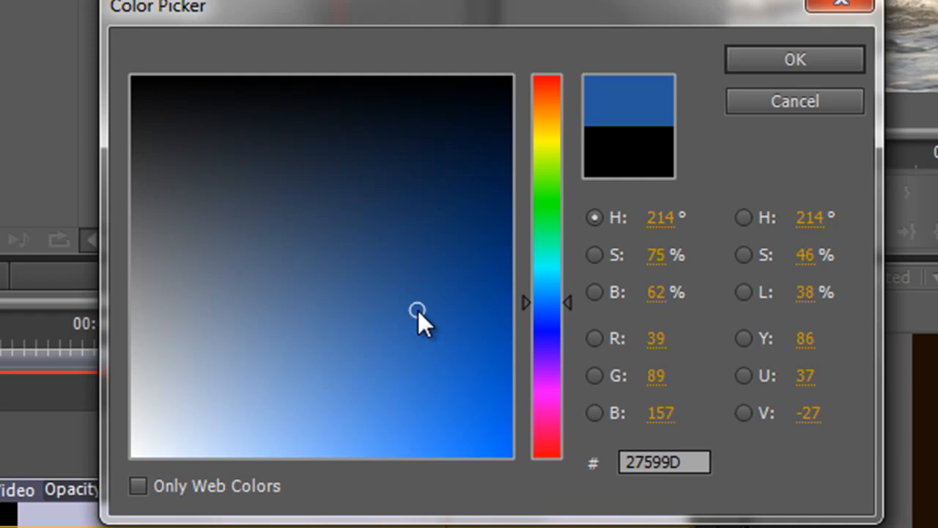
{"action": "left_click", "coordinate": [794, 58]}
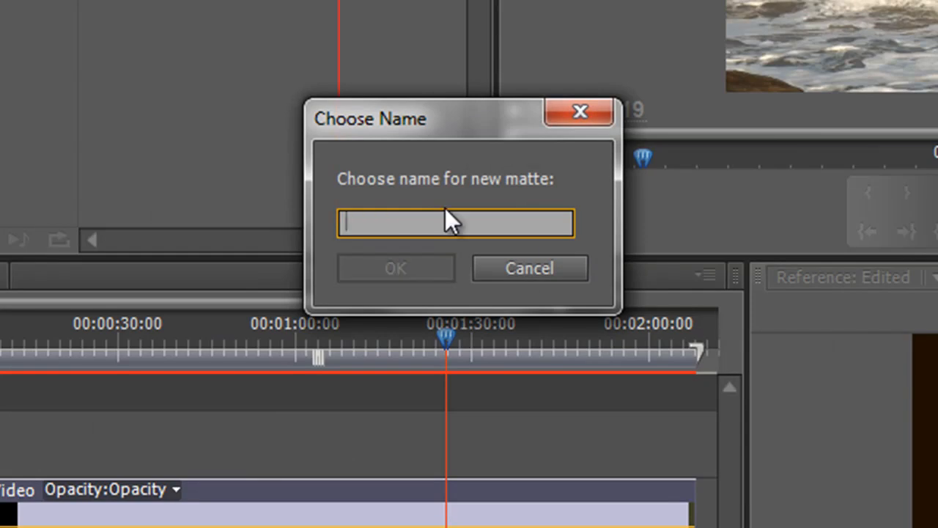
Step: Name the matte 'Blue Matte' and select it on Video 3
{"action": "type", "text": "Blue M"}
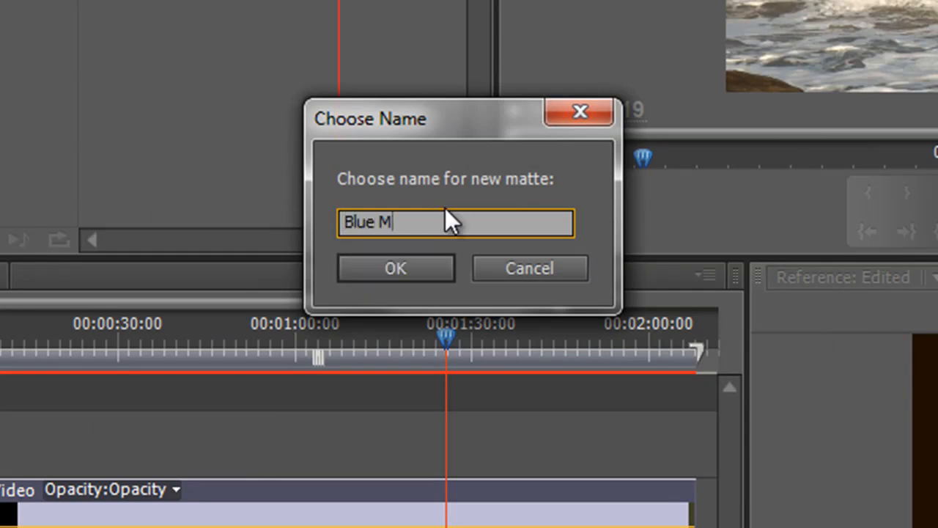
{"action": "left_click", "coordinate": [396, 267]}
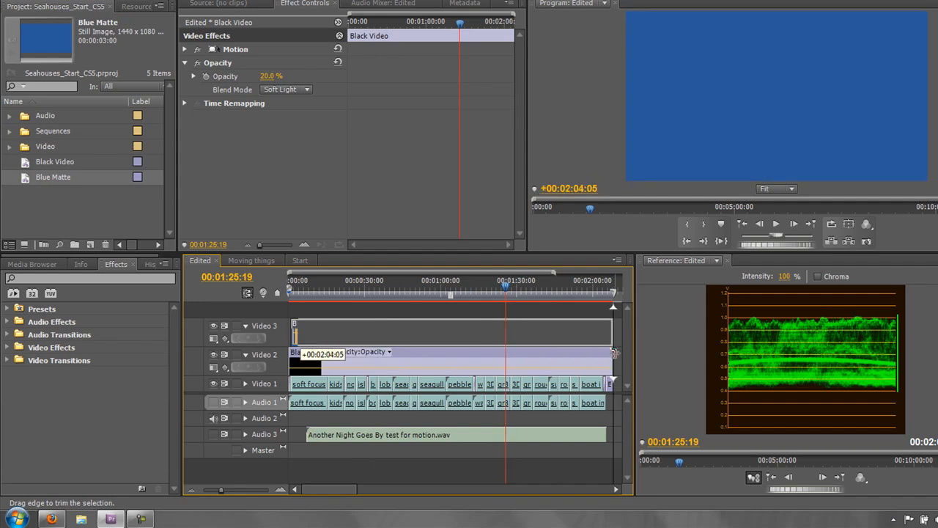
{"action": "left_click", "coordinate": [440, 334]}
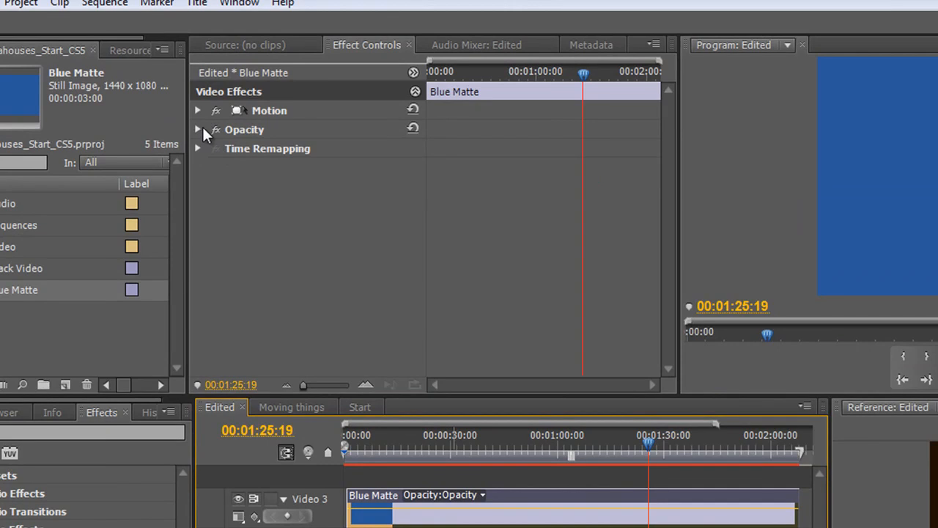
Step: Set the Blue Matte to Soft Light and lower its opacity to about 21%
{"action": "left_click", "coordinate": [197, 129]}
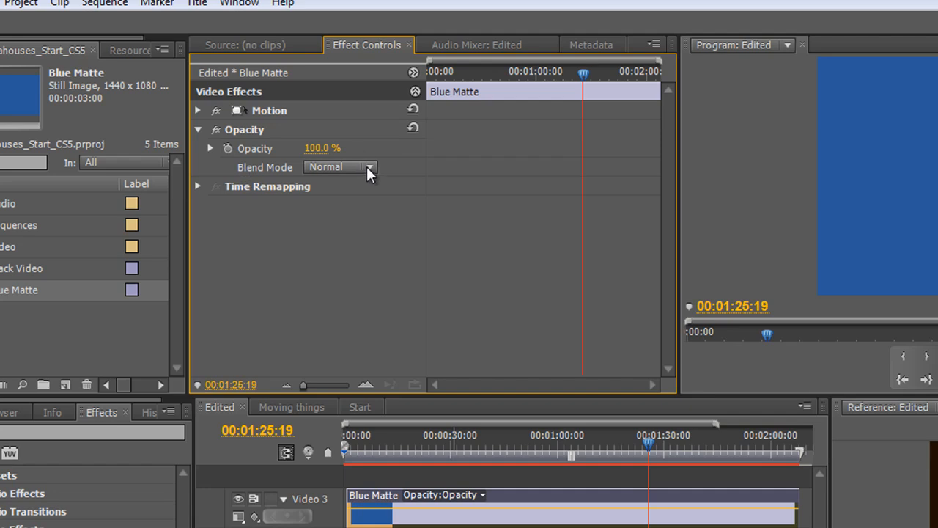
{"action": "mouse_move", "coordinate": [248, 159]}
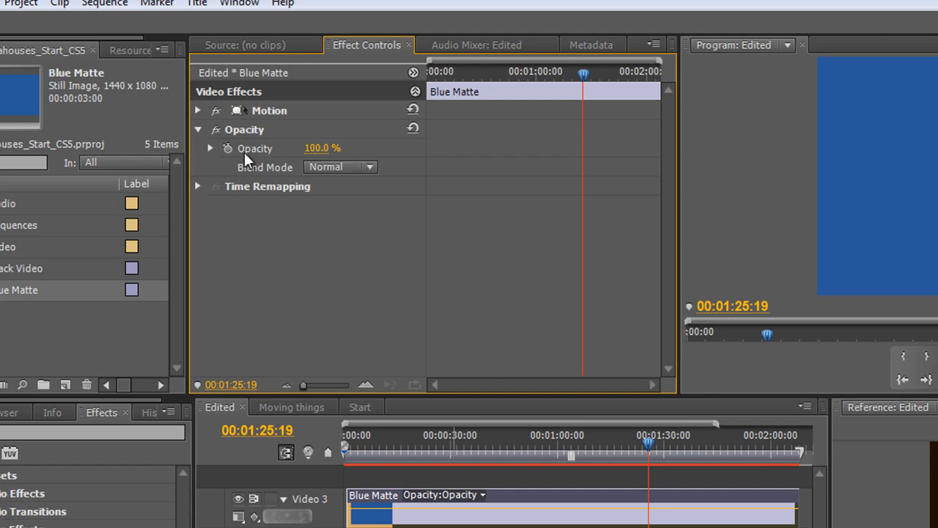
{"action": "left_click", "coordinate": [369, 167]}
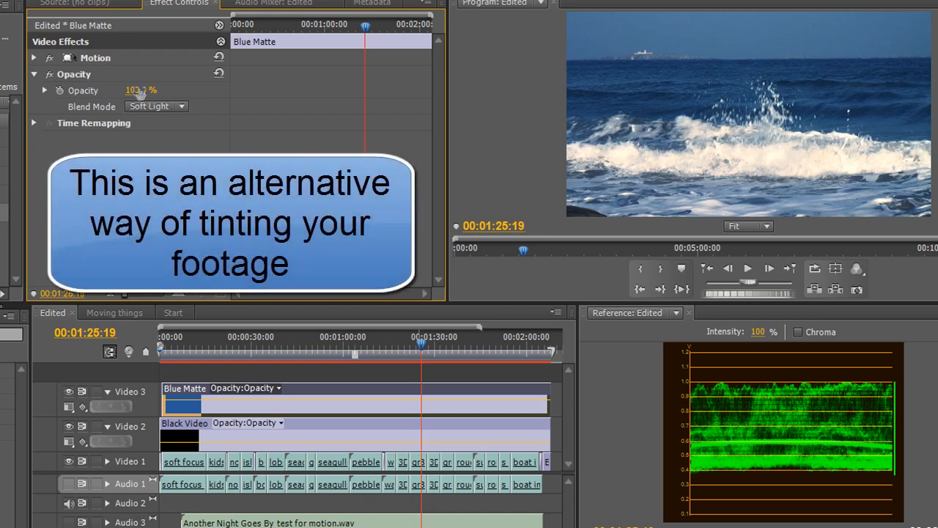
{"action": "left_click_drag", "start_coordinate": [146, 91], "coordinate": [99, 91]}
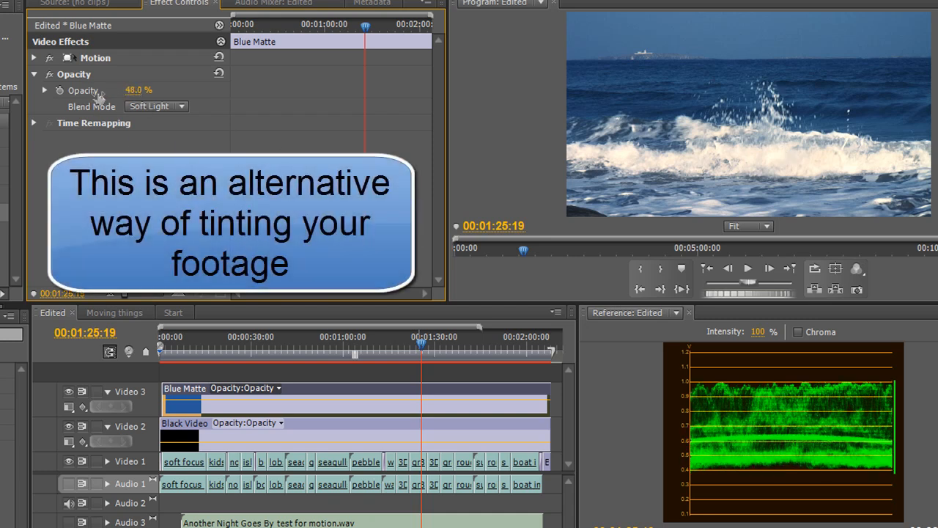
{"action": "left_click_drag", "start_coordinate": [138, 90], "coordinate": [124, 90]}
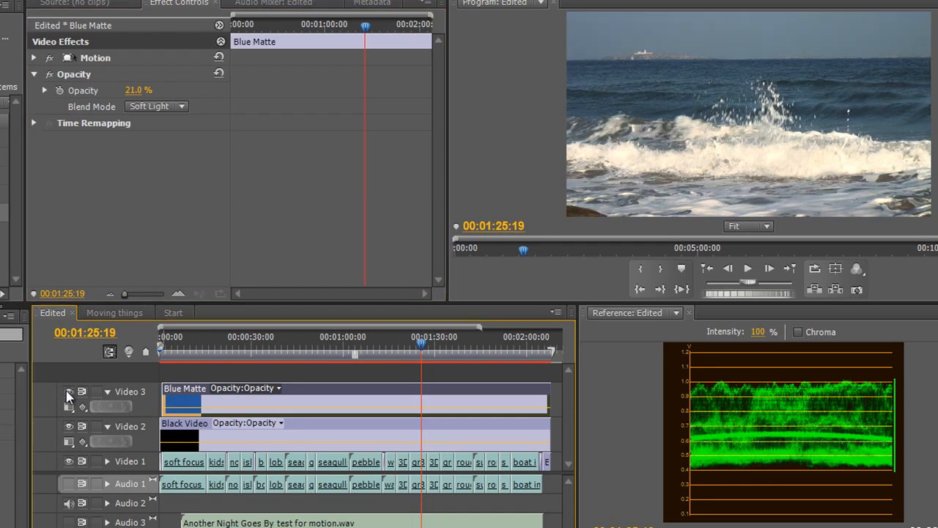
{"action": "mouse_move", "coordinate": [70, 434]}
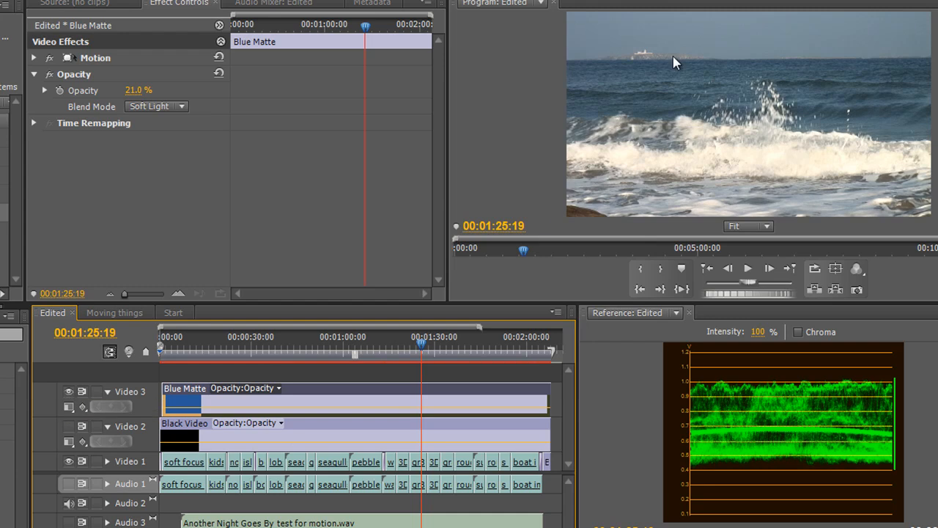
{"action": "mouse_move", "coordinate": [658, 141]}
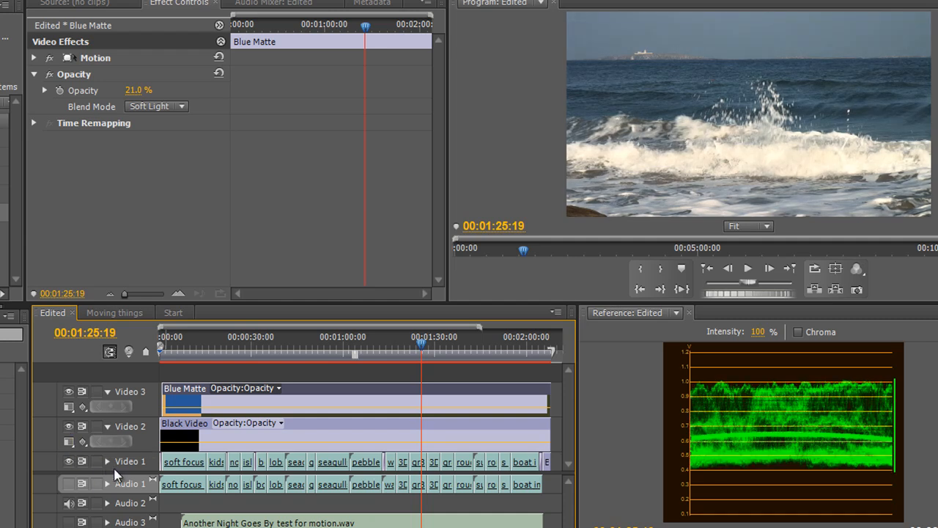
{"action": "mouse_move", "coordinate": [326, 437]}
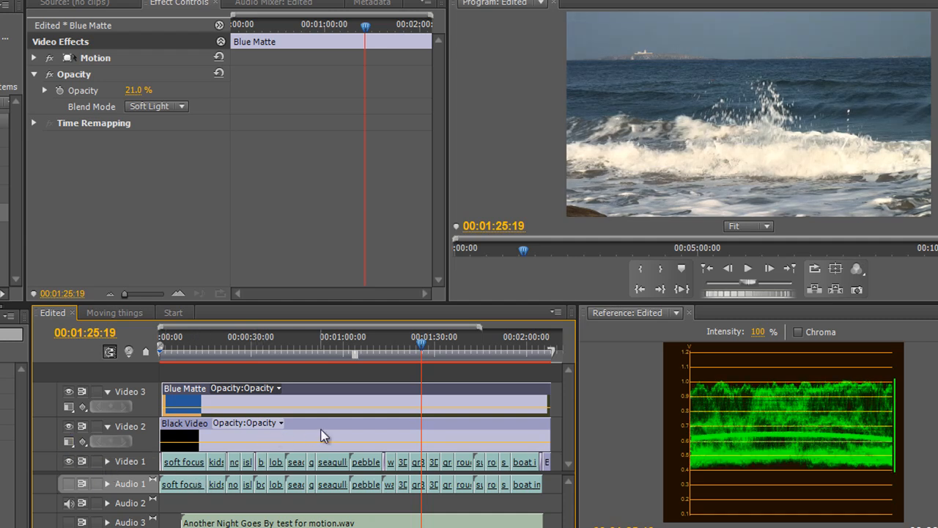
{"action": "mouse_move", "coordinate": [330, 428]}
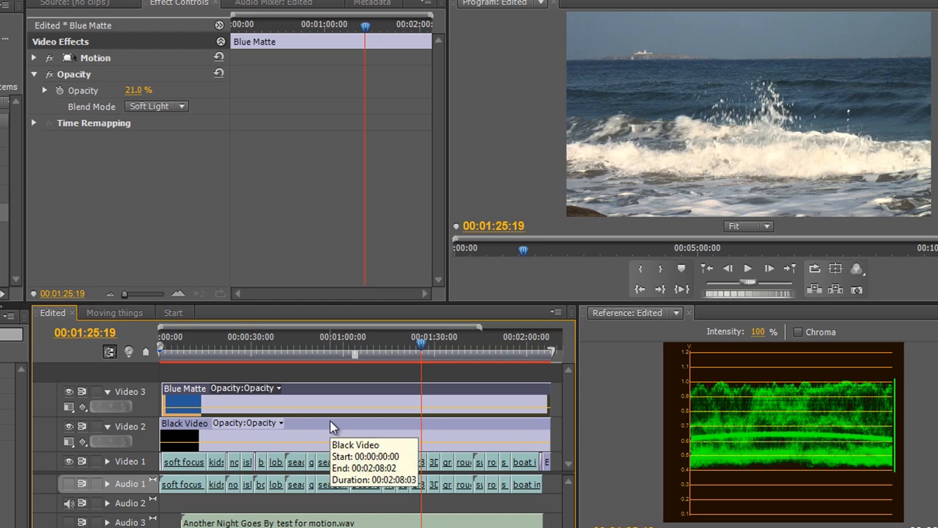
{"action": "mouse_move", "coordinate": [785, 401]}
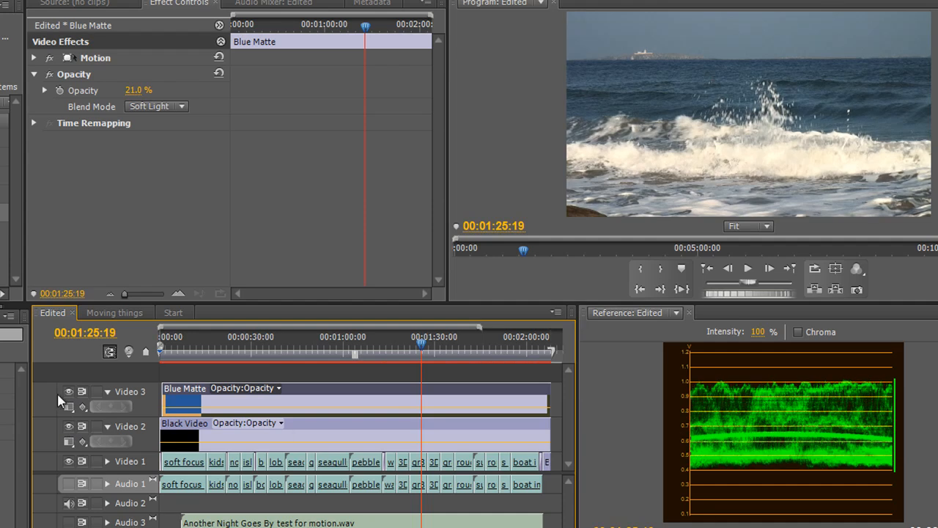
Step: Collapse the track view, create a new Color Matte and keep pure white (FFFFFF)
{"action": "left_click", "coordinate": [106, 390]}
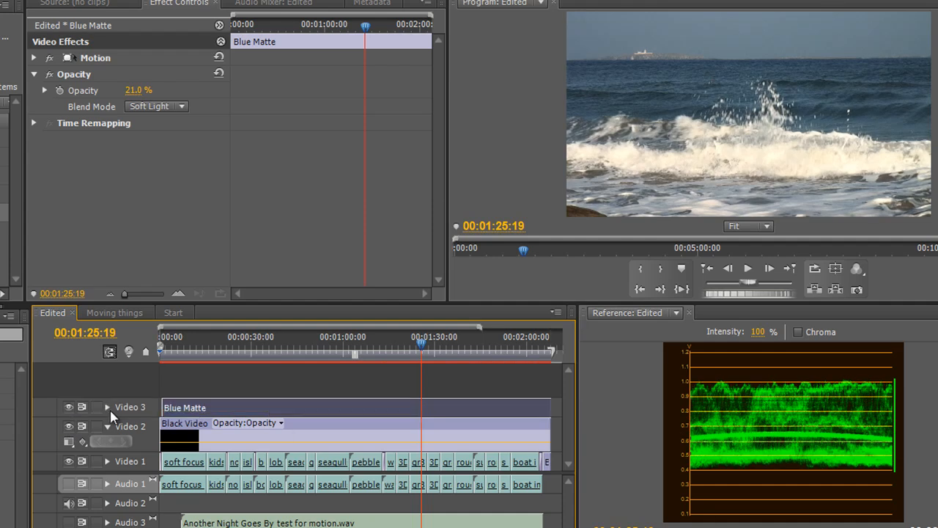
{"action": "left_click", "coordinate": [105, 425]}
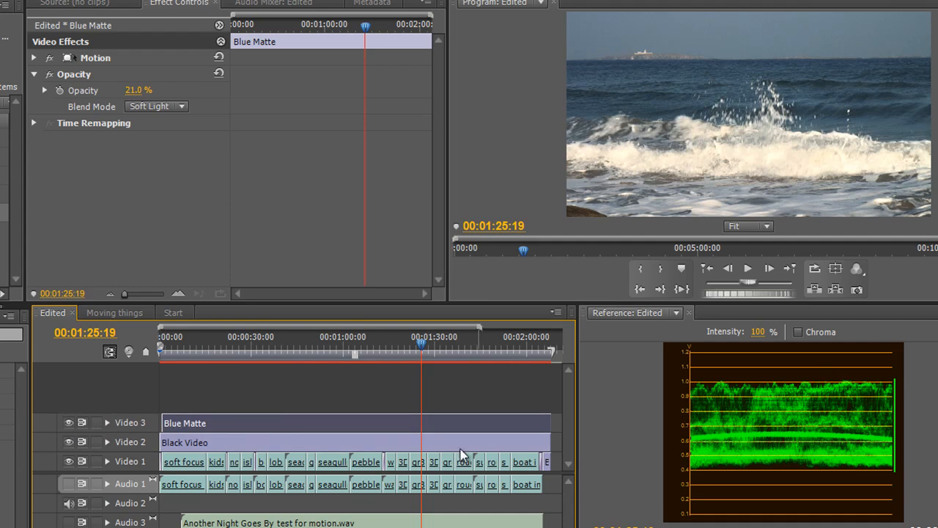
{"action": "left_click", "coordinate": [243, 86]}
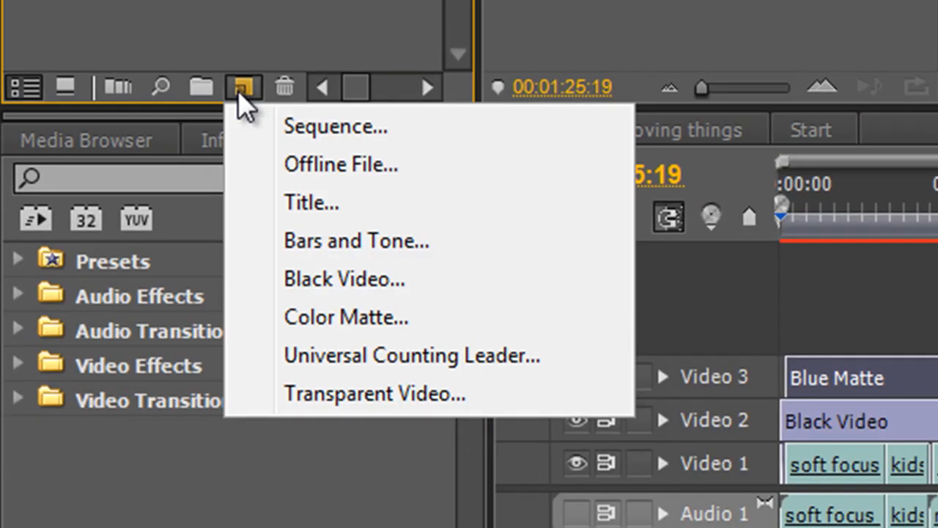
{"action": "mouse_move", "coordinate": [256, 129]}
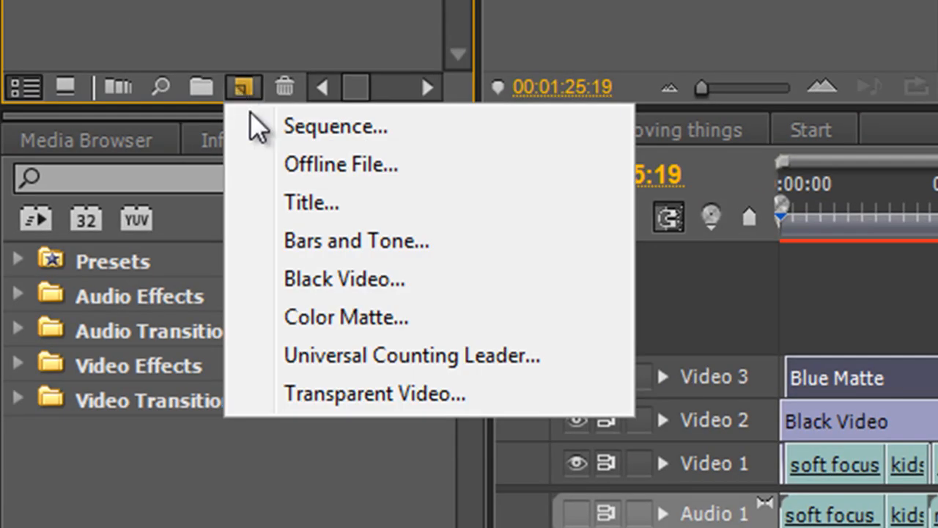
{"action": "left_click", "coordinate": [346, 317]}
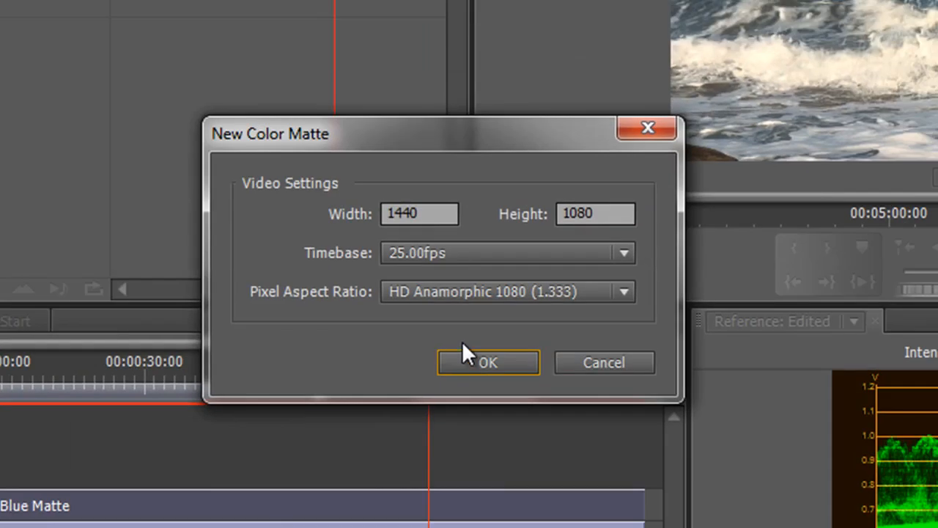
{"action": "left_click", "coordinate": [488, 363]}
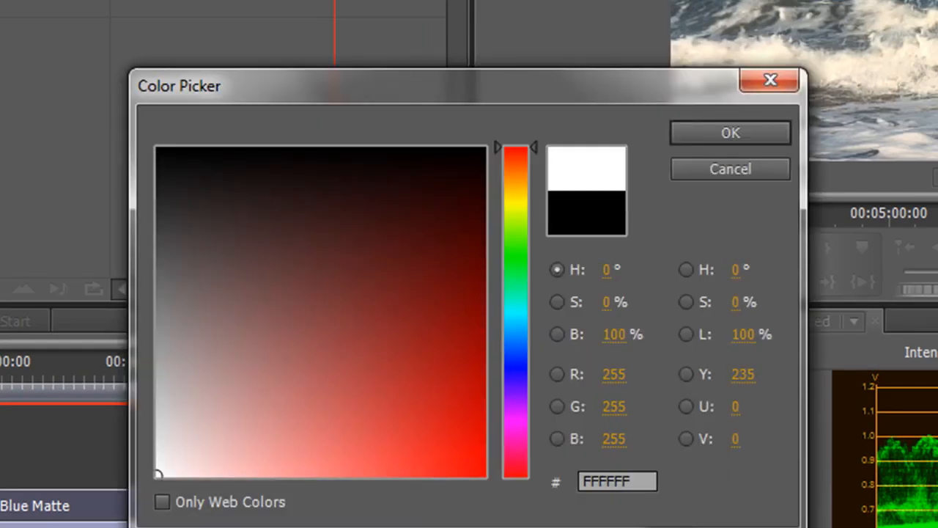
{"action": "left_click", "coordinate": [730, 132]}
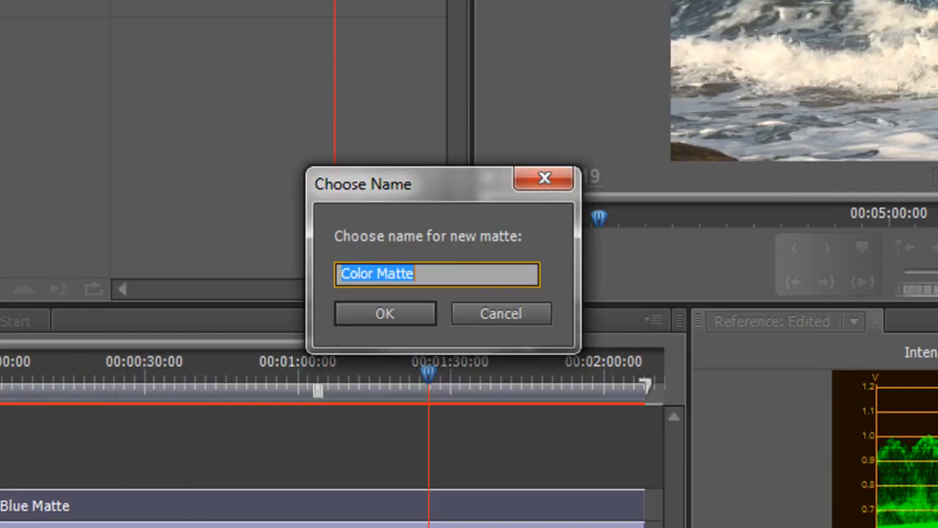
Step: Name the matte 'White Matte' and confirm it
{"action": "type", "text": "Wh"}
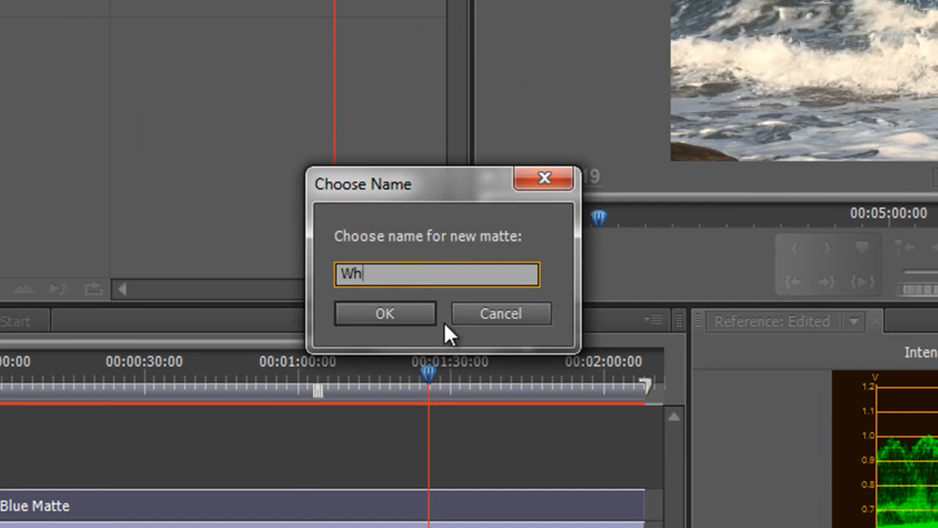
{"action": "type", "text": "ite Matte"}
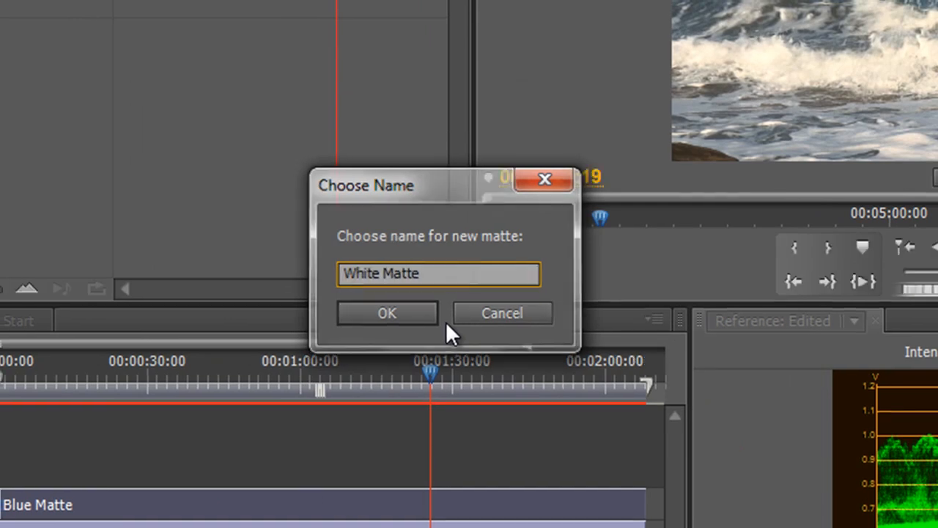
{"action": "left_click", "coordinate": [388, 314]}
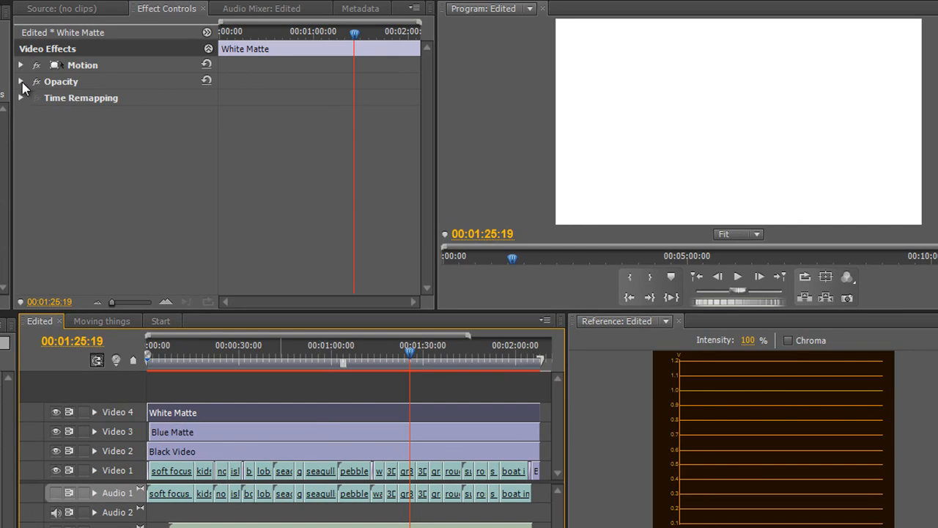
Step: Set the White Matte to Soft Light and drag its opacity down to 9%
{"action": "left_click", "coordinate": [20, 82]}
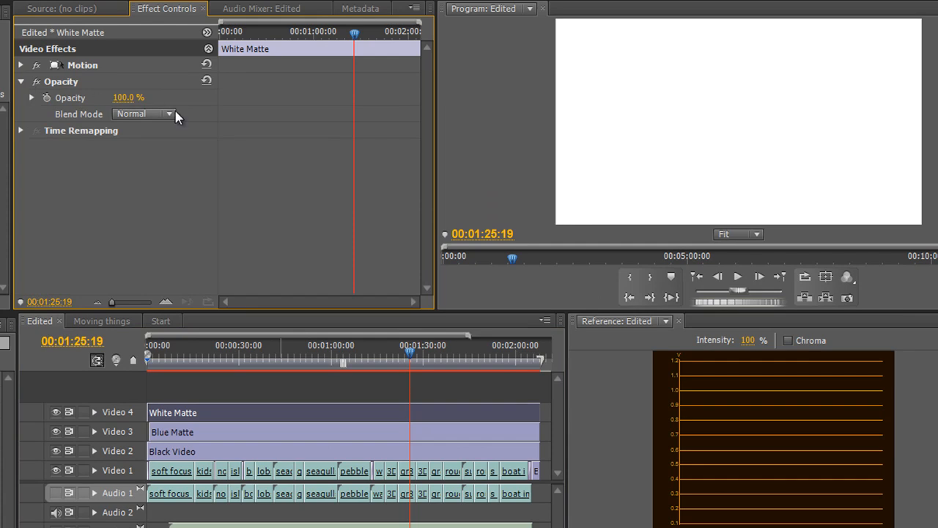
{"action": "left_click", "coordinate": [143, 113]}
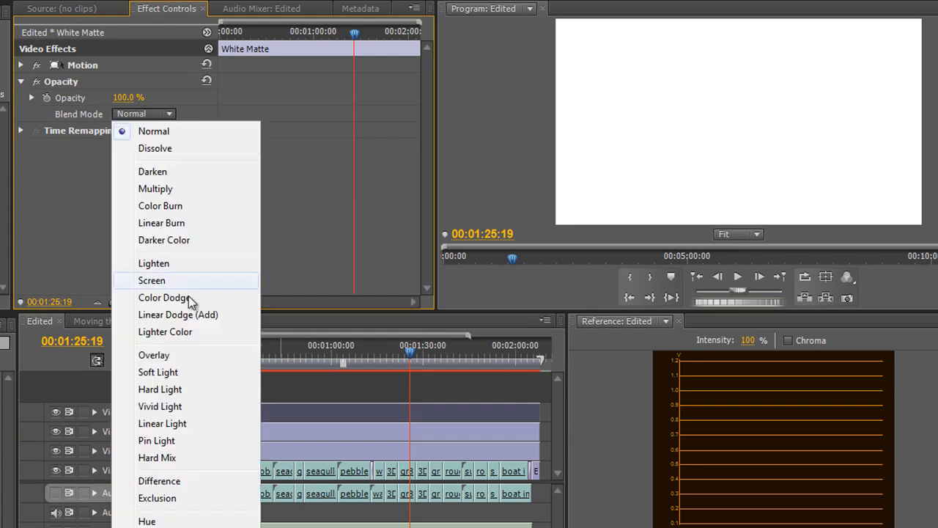
{"action": "left_click", "coordinate": [159, 372]}
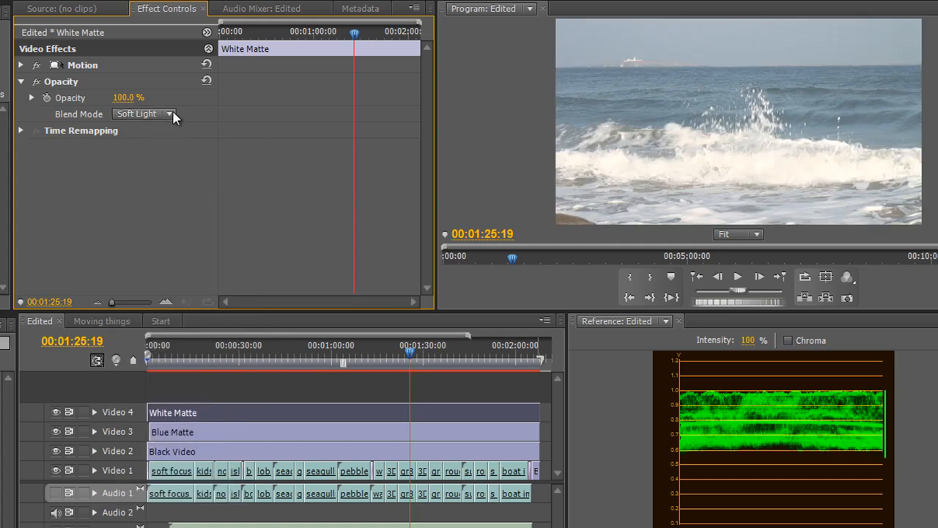
{"action": "left_click", "coordinate": [169, 115]}
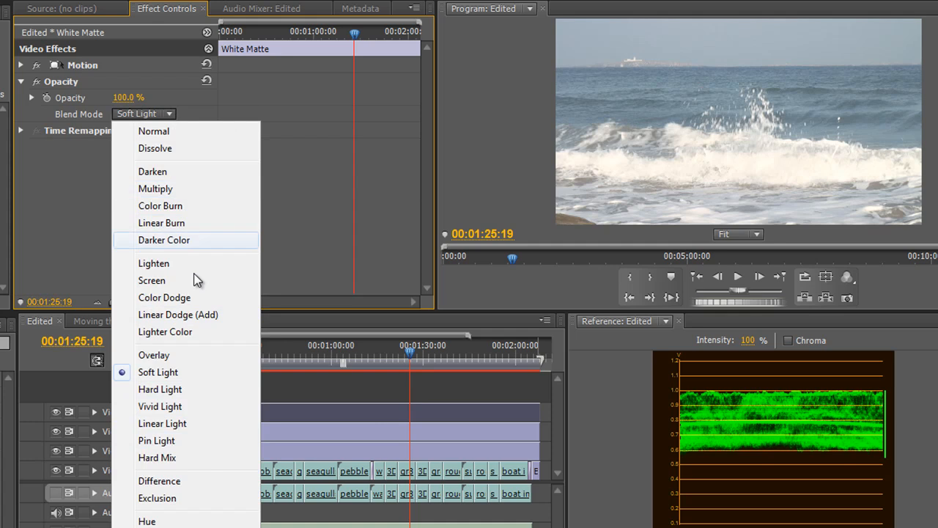
{"action": "mouse_move", "coordinate": [169, 286]}
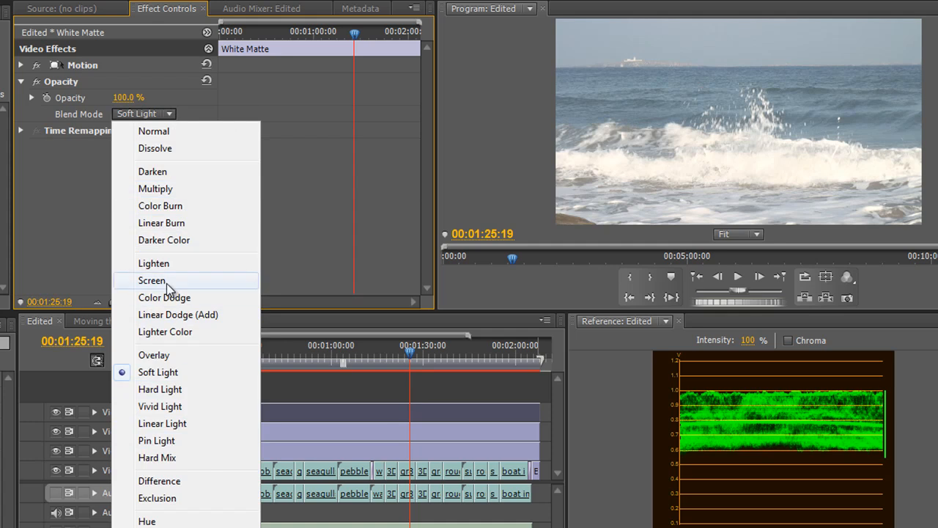
{"action": "left_click", "coordinate": [158, 372]}
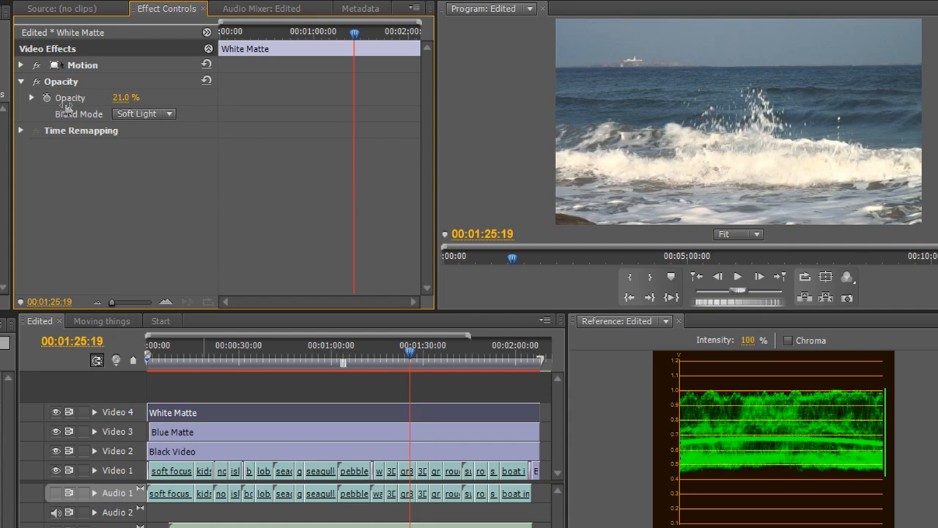
{"action": "left_click_drag", "start_coordinate": [129, 97], "coordinate": [118, 97]}
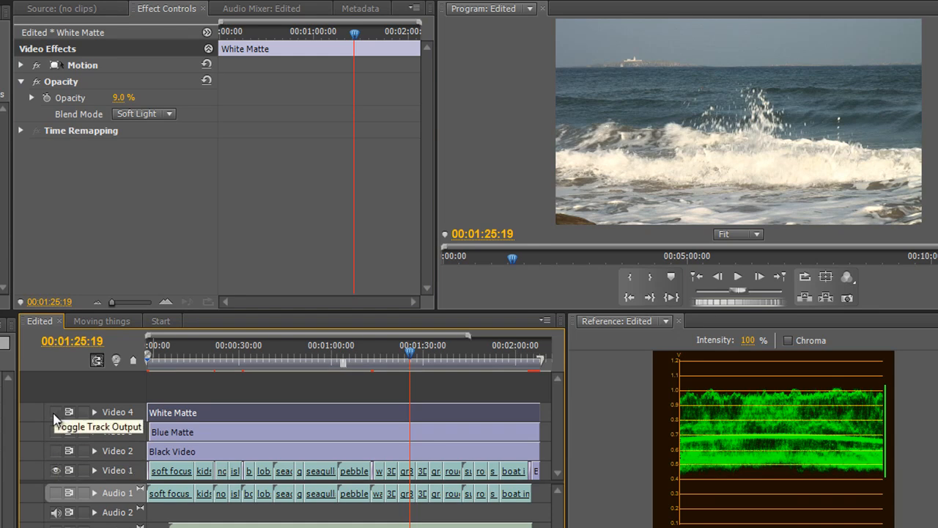
Step: Hide the White Matte and toggle the Blue Matte track outputs to compare the tint
{"action": "left_click", "coordinate": [56, 411]}
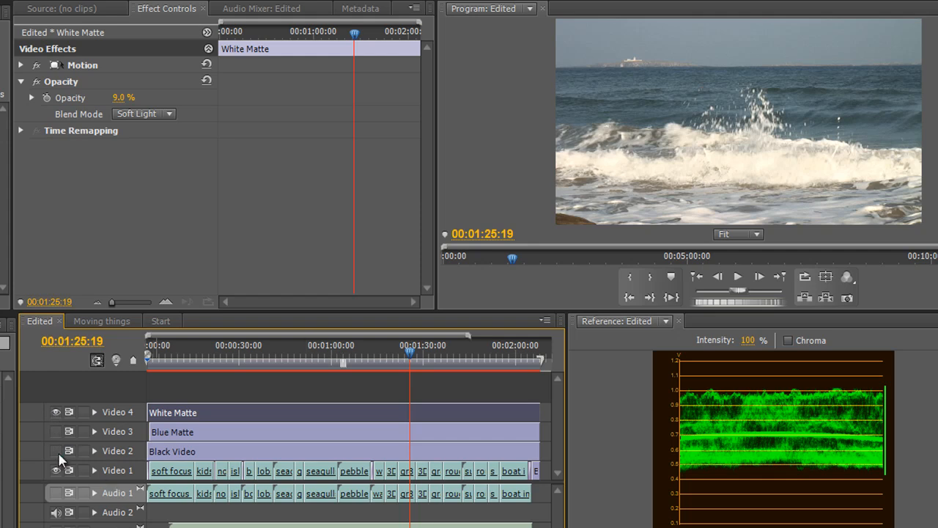
{"action": "mouse_move", "coordinate": [58, 440]}
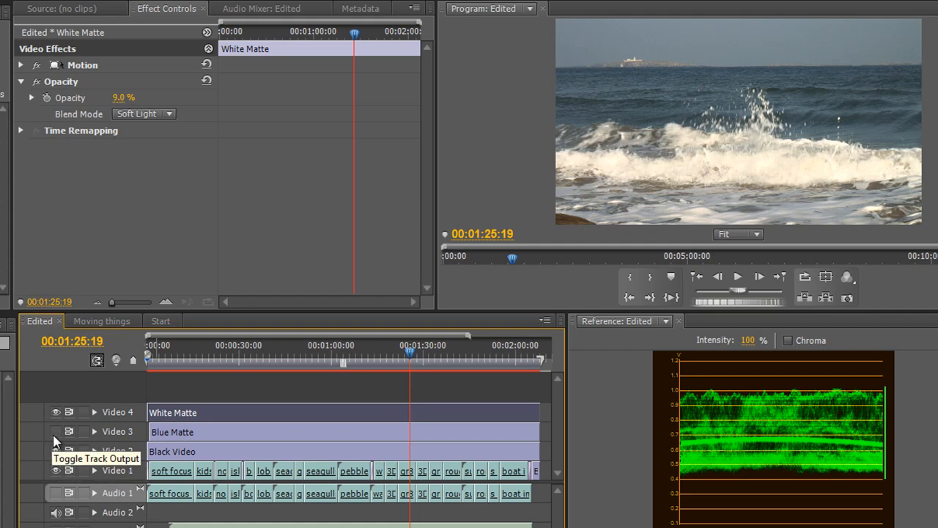
{"action": "left_click", "coordinate": [55, 431]}
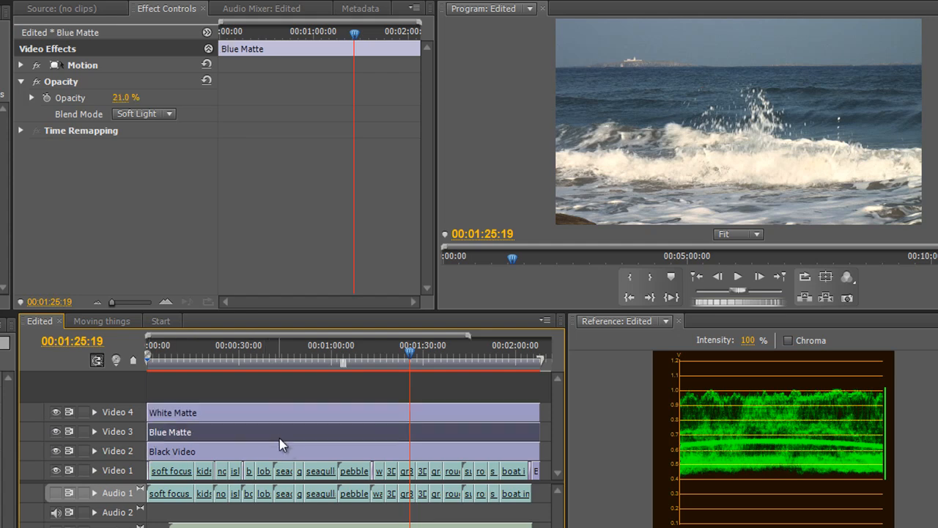
{"action": "mouse_move", "coordinate": [290, 431]}
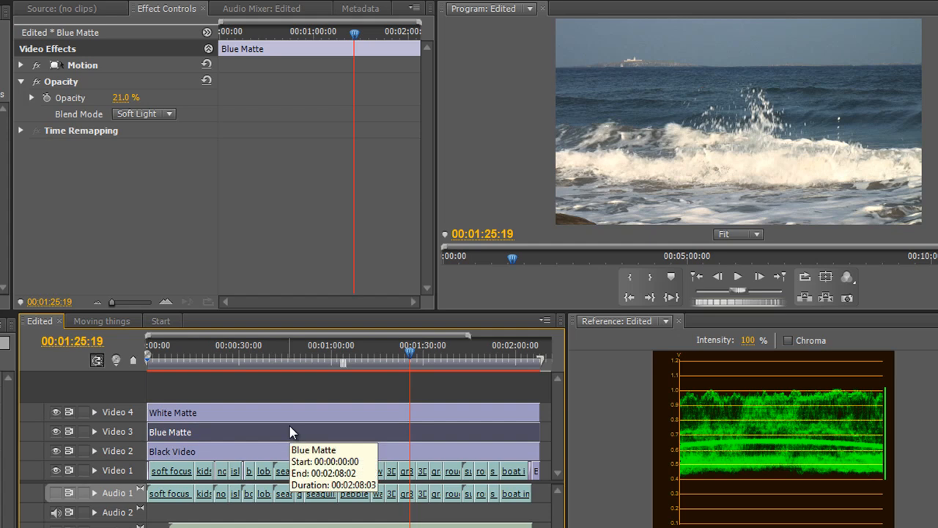
{"action": "mouse_move", "coordinate": [418, 353]}
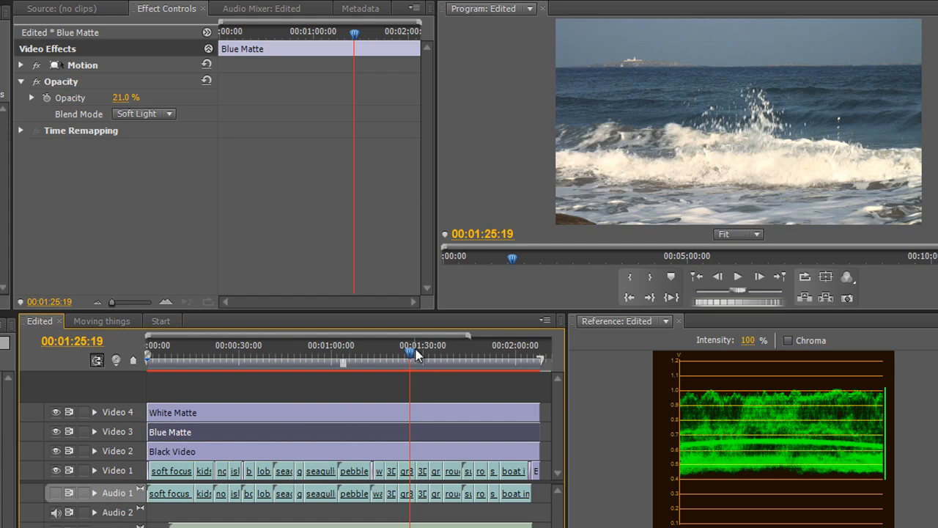
Step: Scrub the playhead back to about 00:01:15:04 on the sandy headland and beach shot
{"action": "left_click_drag", "start_coordinate": [409, 352], "coordinate": [381, 352]}
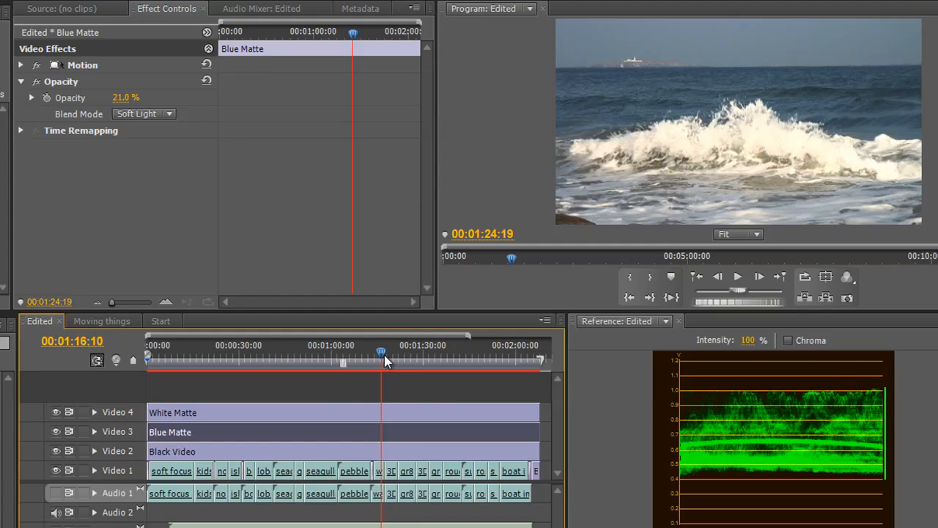
{"action": "left_click_drag", "start_coordinate": [387, 352], "coordinate": [378, 352]}
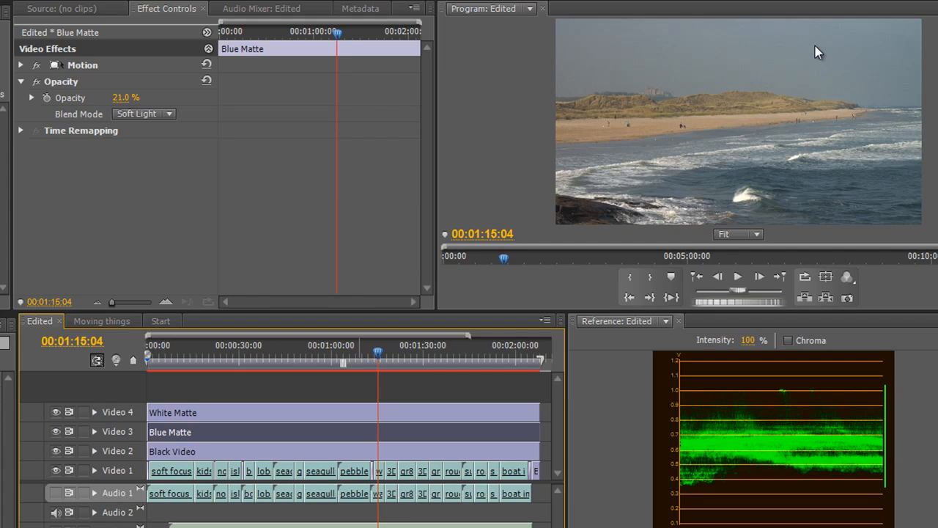
{"action": "mouse_move", "coordinate": [639, 112]}
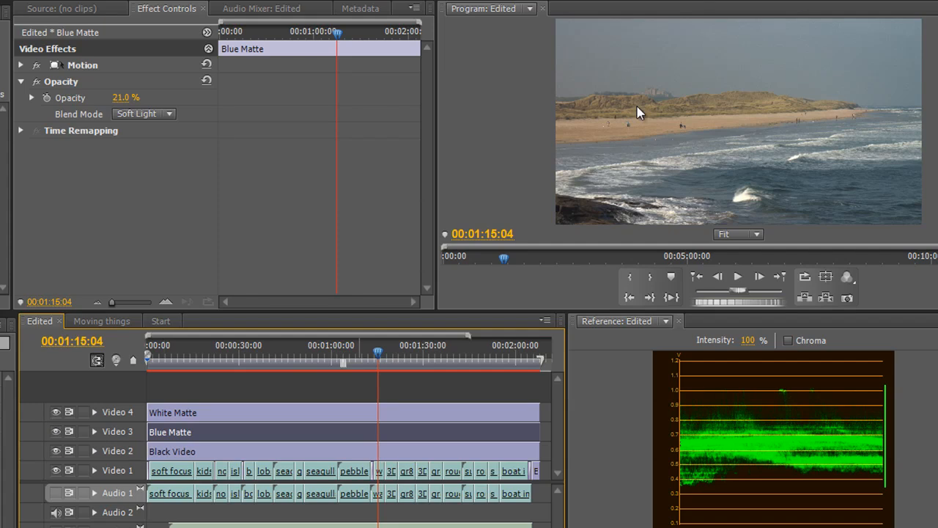
{"action": "mouse_move", "coordinate": [249, 455]}
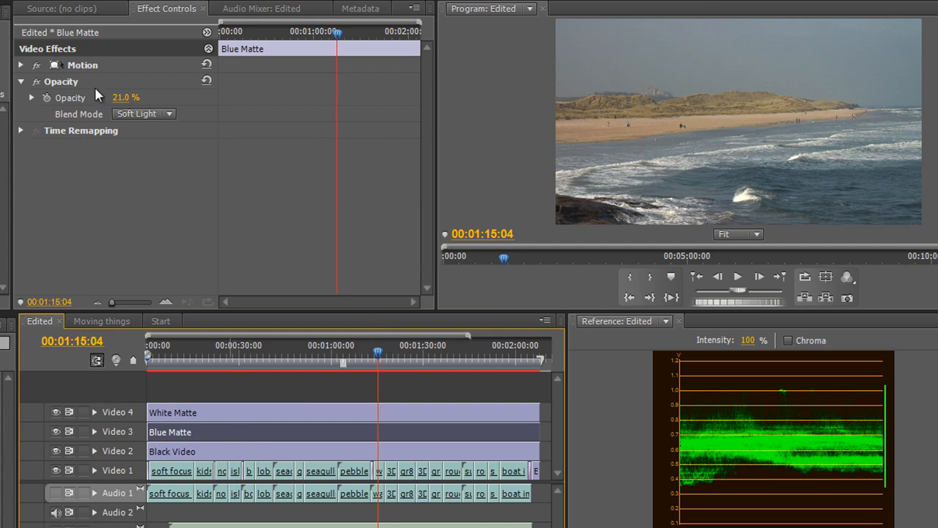
Step: Try Pin Light on the Blue Matte, then settle on Hard Light at 21% opacity
{"action": "left_click", "coordinate": [144, 114]}
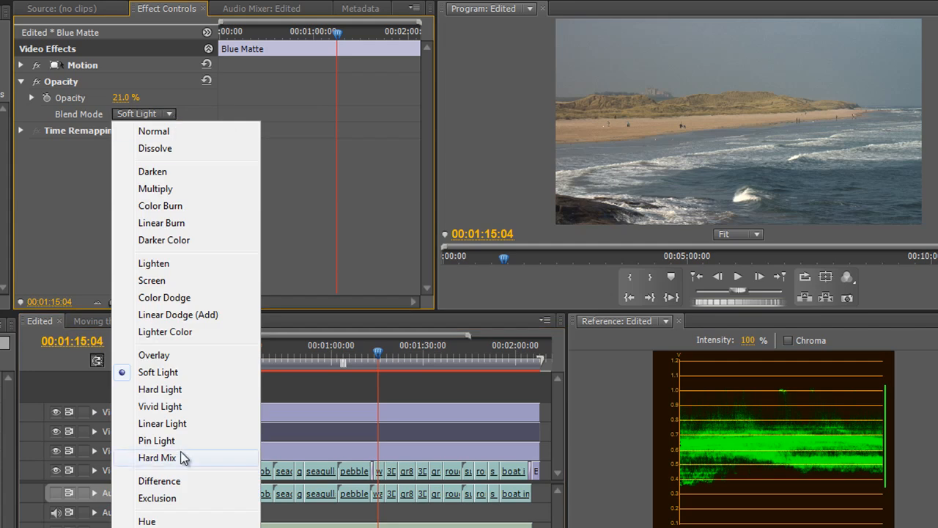
{"action": "left_click", "coordinate": [155, 440]}
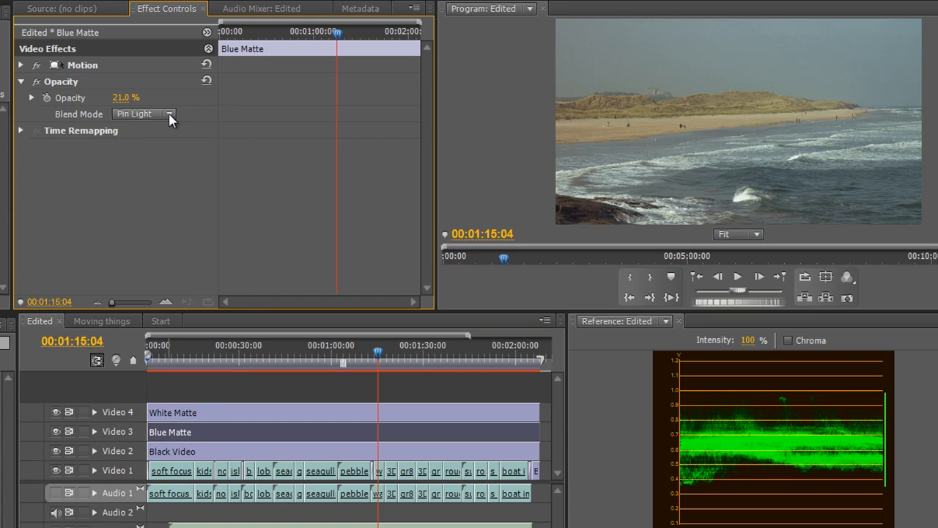
{"action": "left_click", "coordinate": [143, 114]}
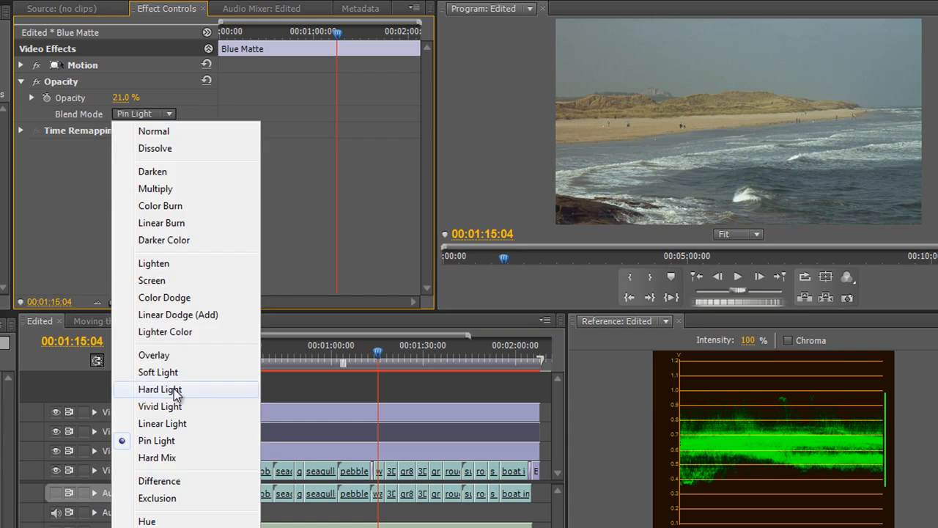
{"action": "left_click", "coordinate": [160, 391]}
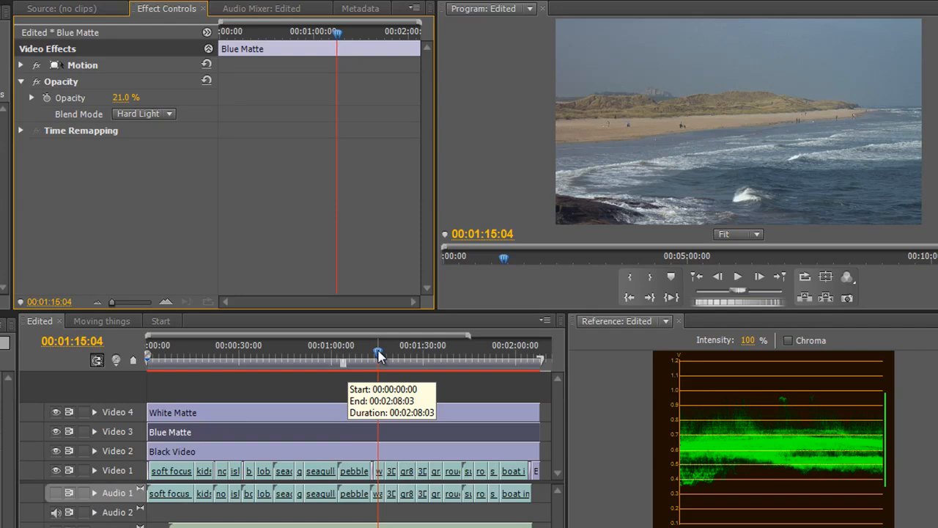